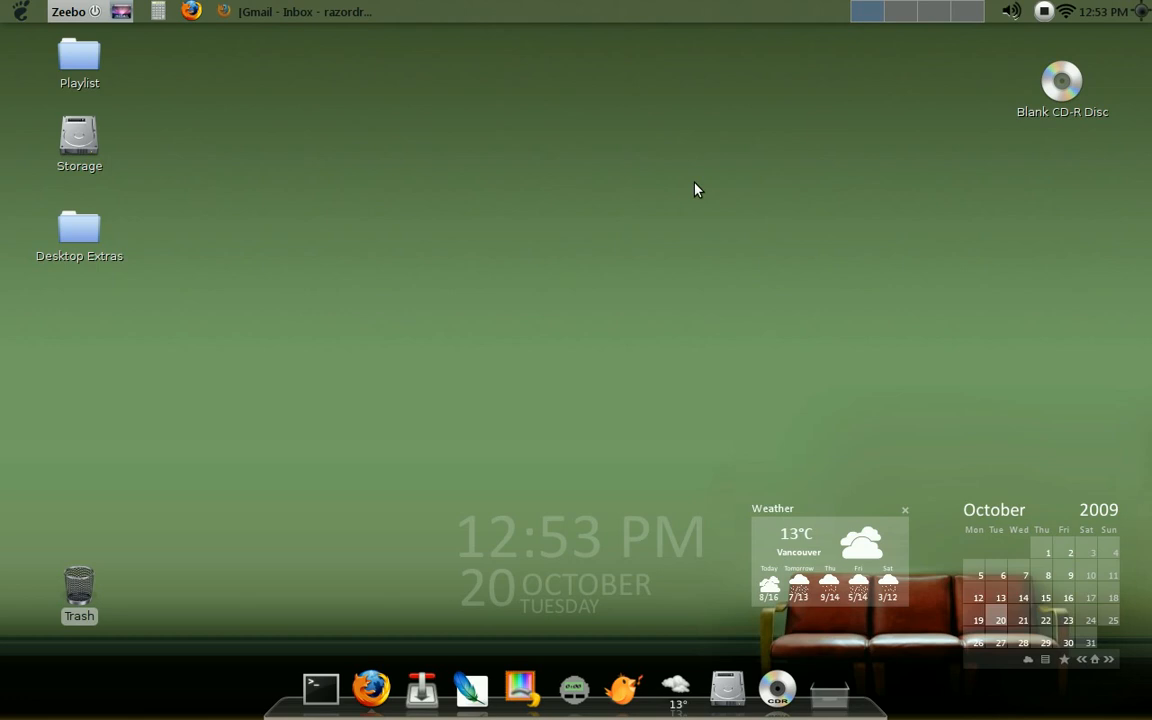
pyautogui.moveTo(20, 18)
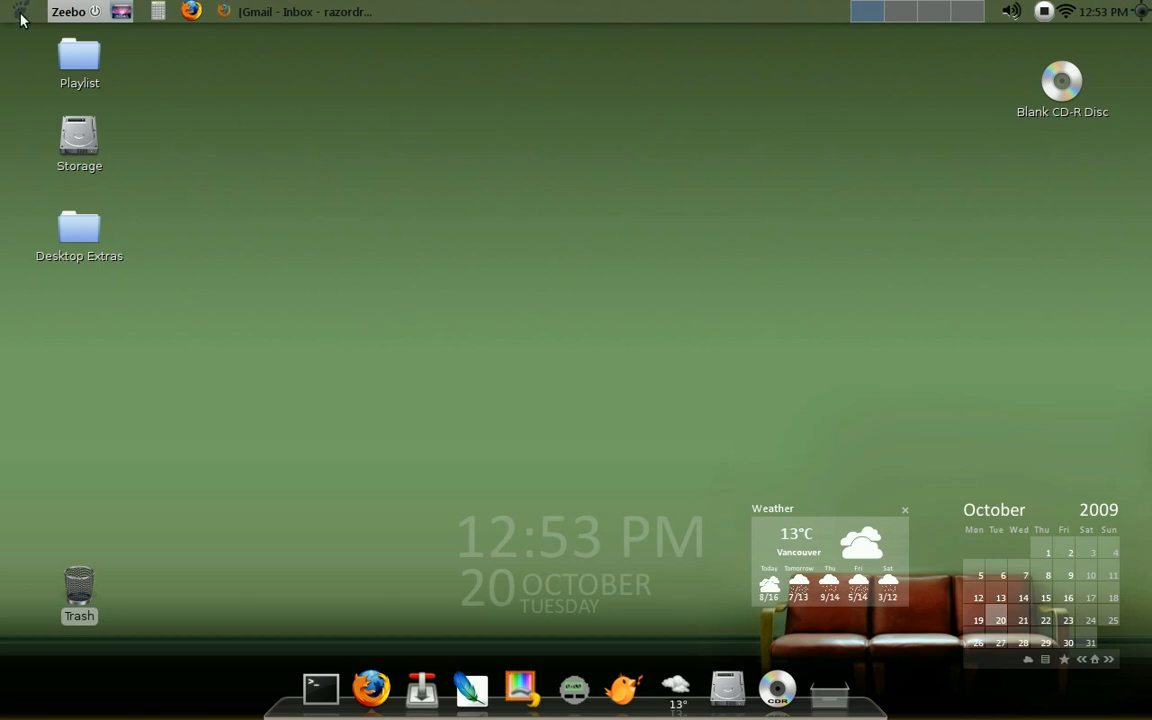
# Step: Launch Songbird from the Applications > Sound & Video menu
pyautogui.click(20, 12)
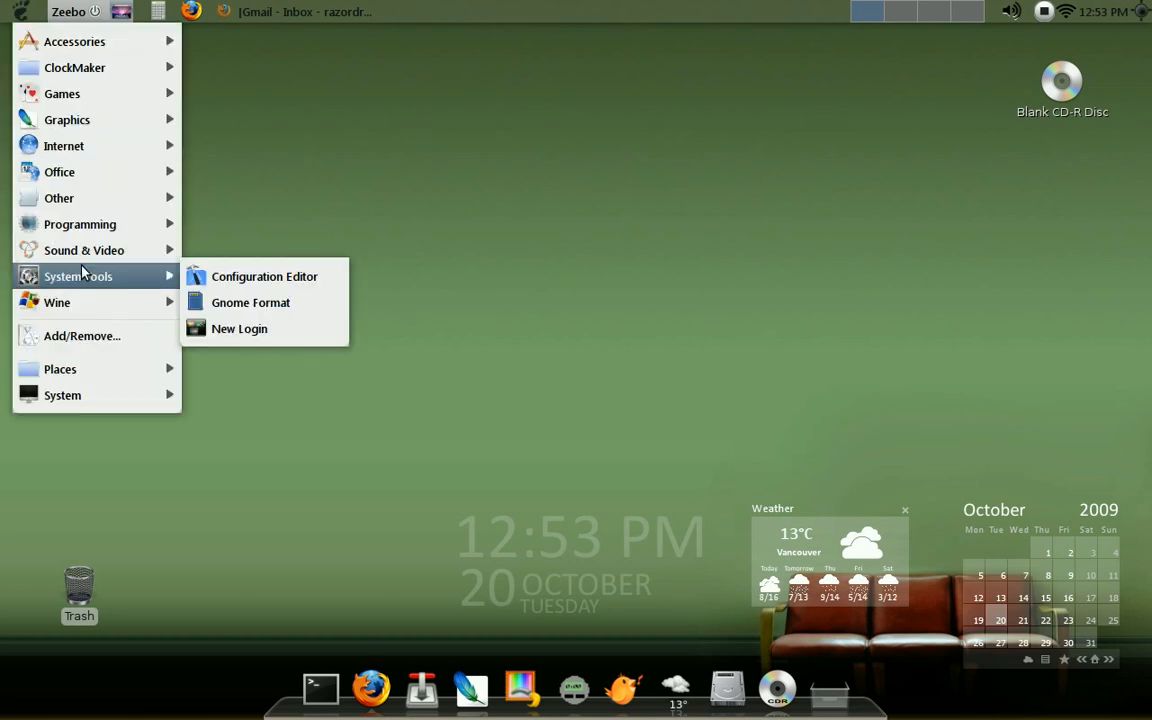
pyautogui.moveTo(84, 250)
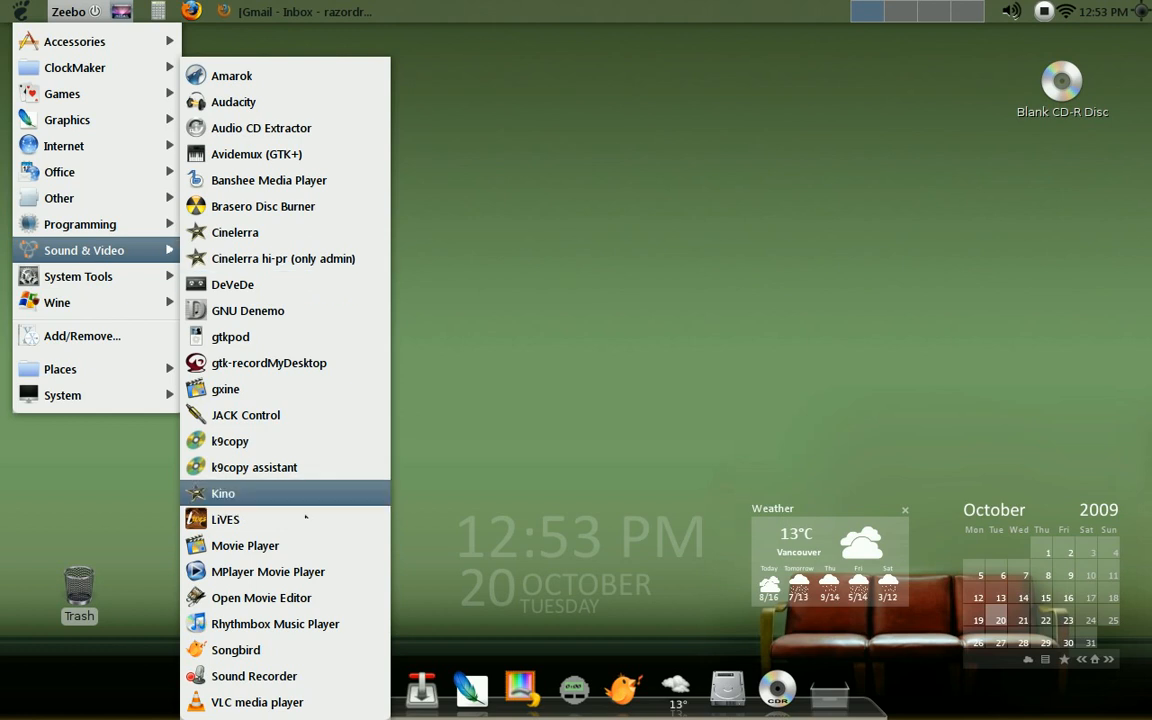
pyautogui.click(236, 650)
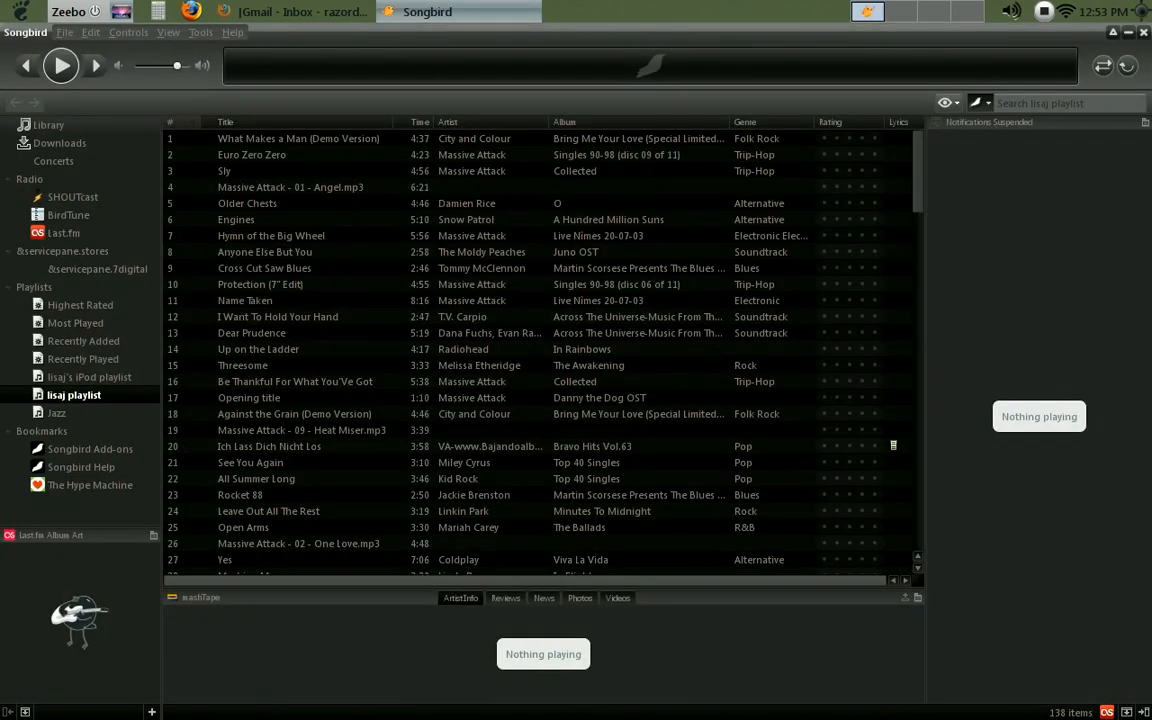
pyautogui.moveTo(518, 184)
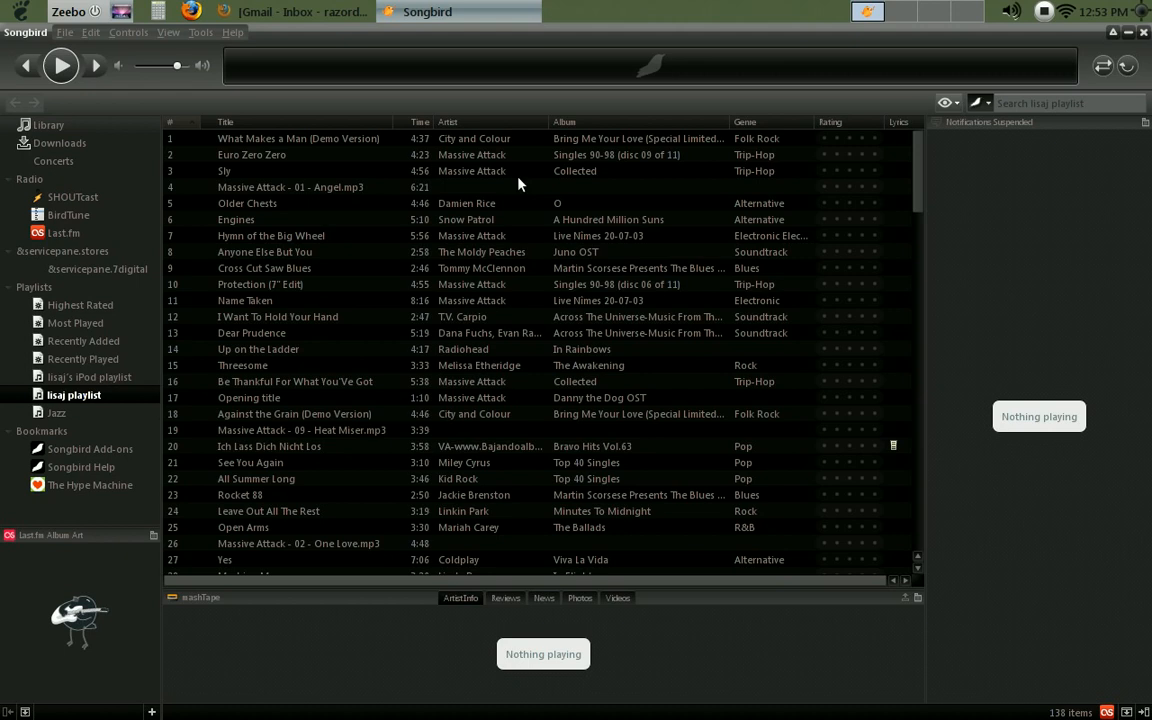
pyautogui.moveTo(278, 302)
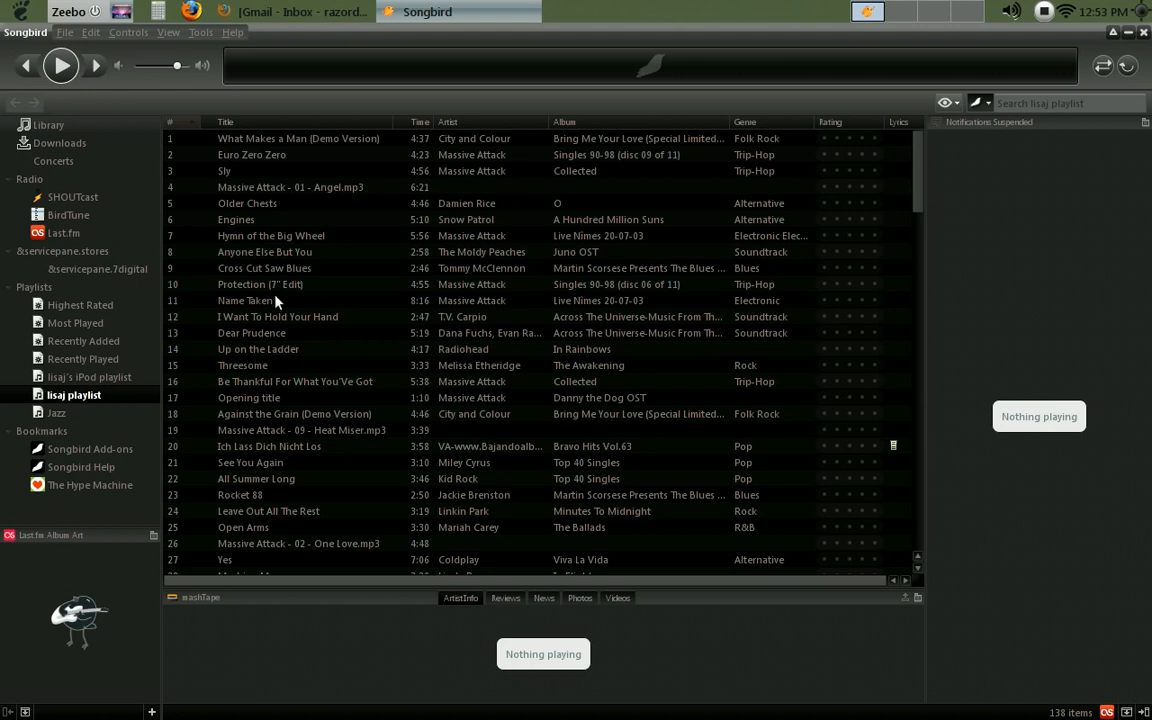
pyautogui.moveTo(114, 448)
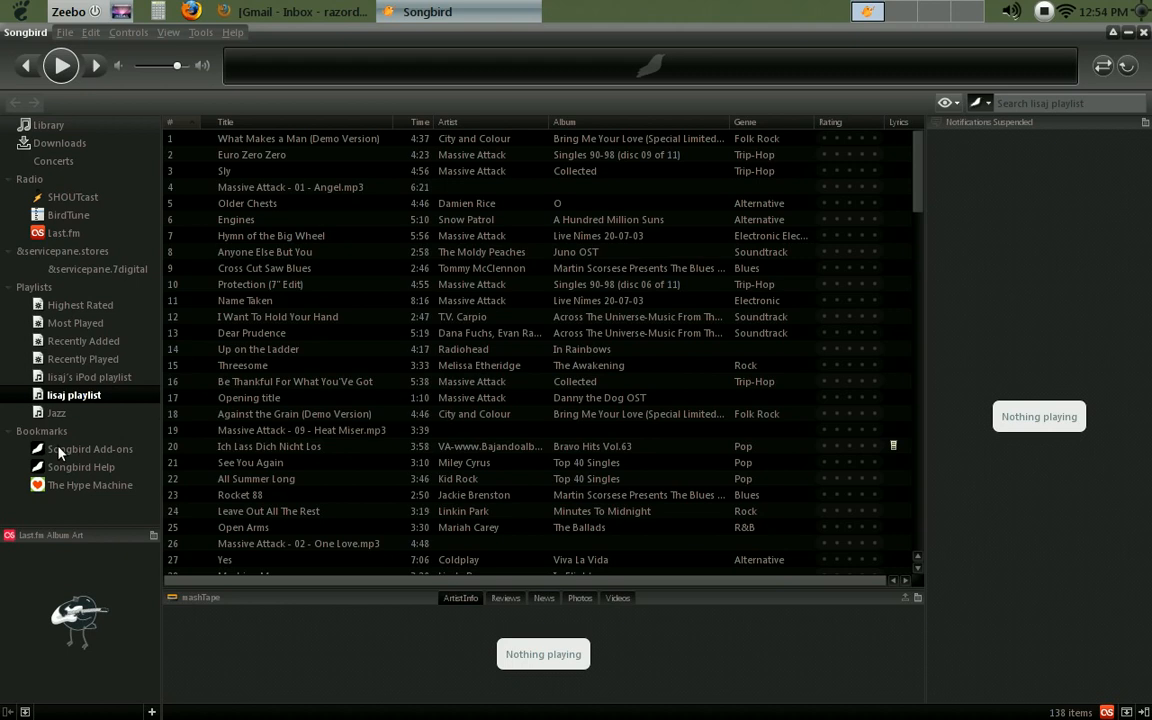
pyautogui.click(88, 448)
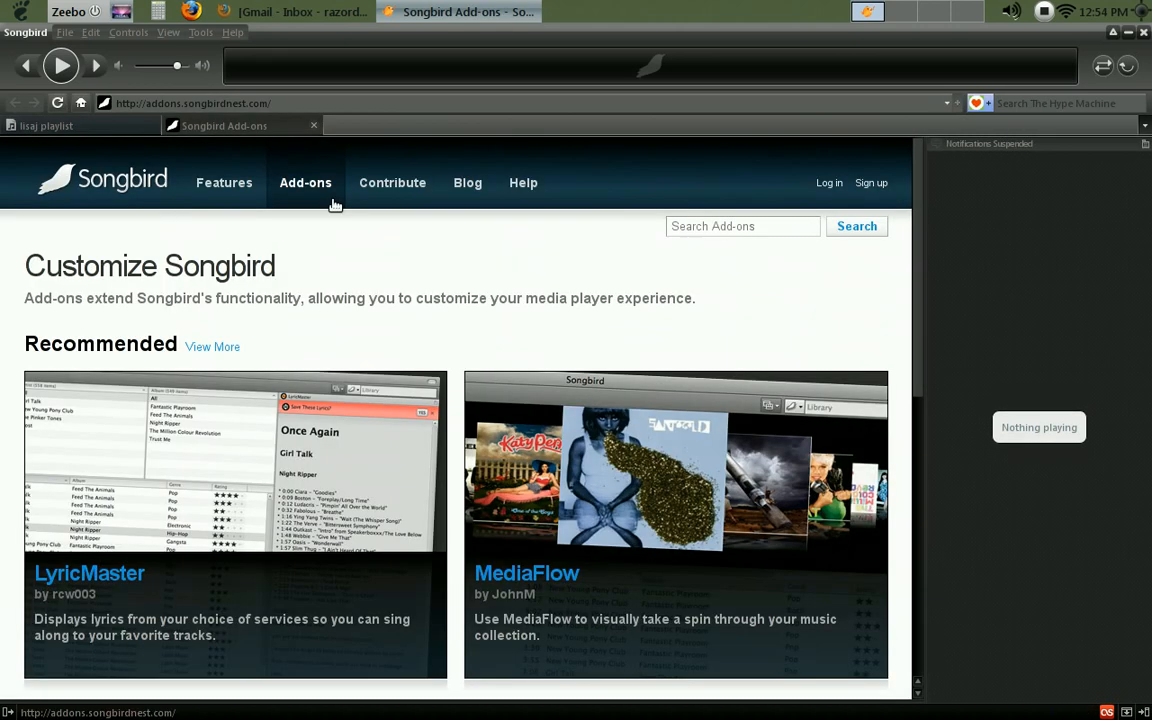
pyautogui.click(744, 226)
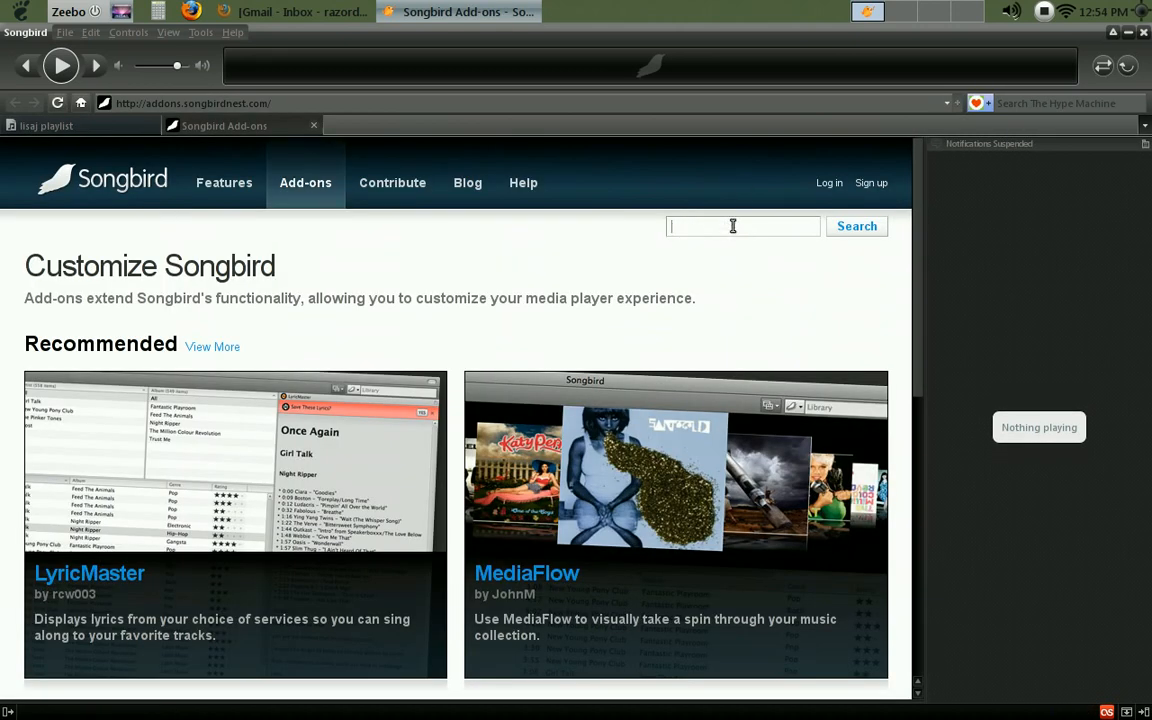
pyautogui.write('export')
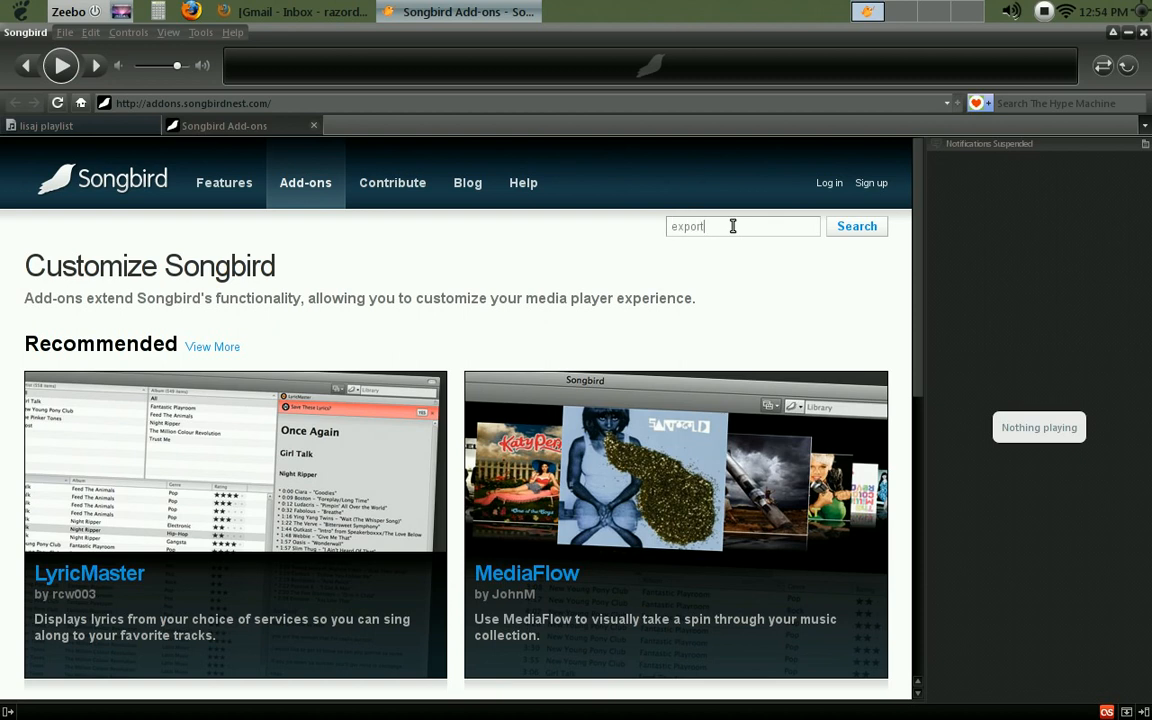
pyautogui.click(856, 226)
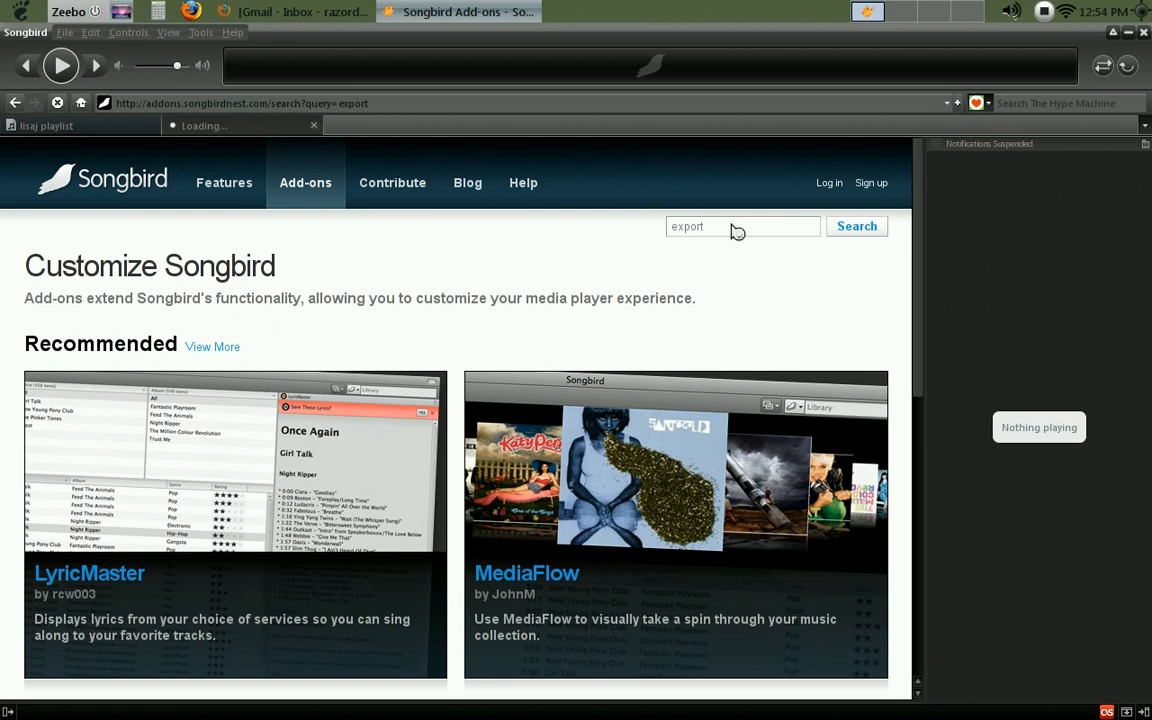
pyautogui.click(856, 226)
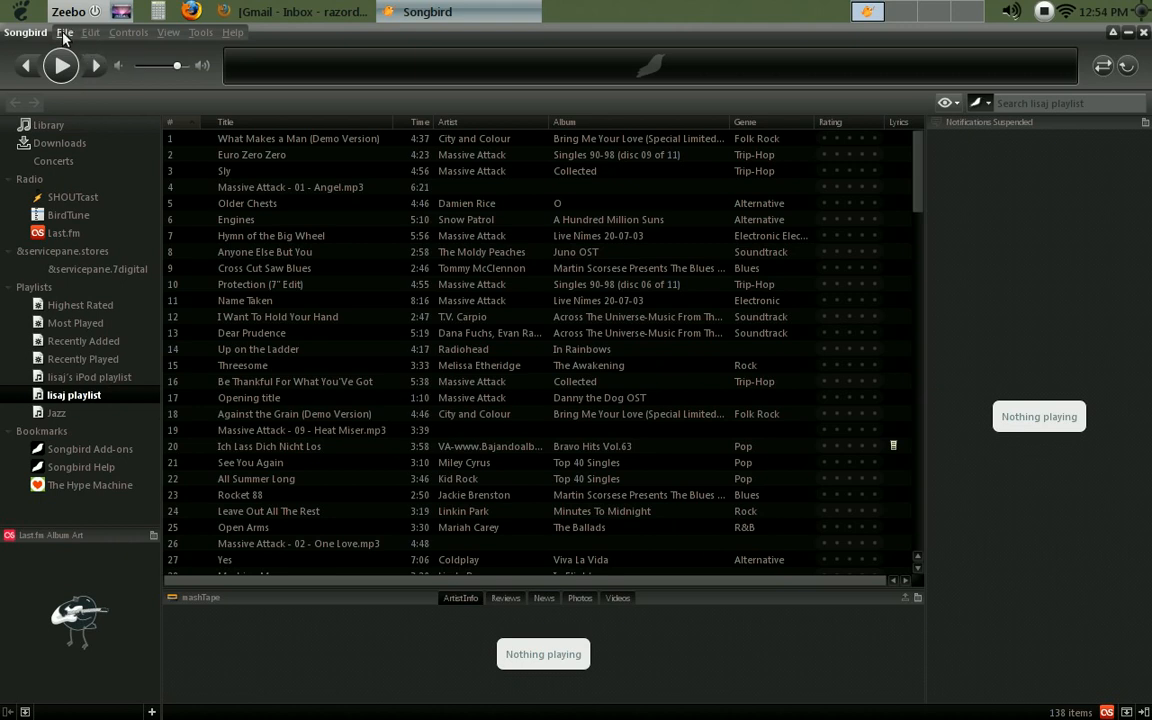
# Step: Bring up File > Export Playlist(s) and tick the isaj playlist for export
pyautogui.click(64, 32)
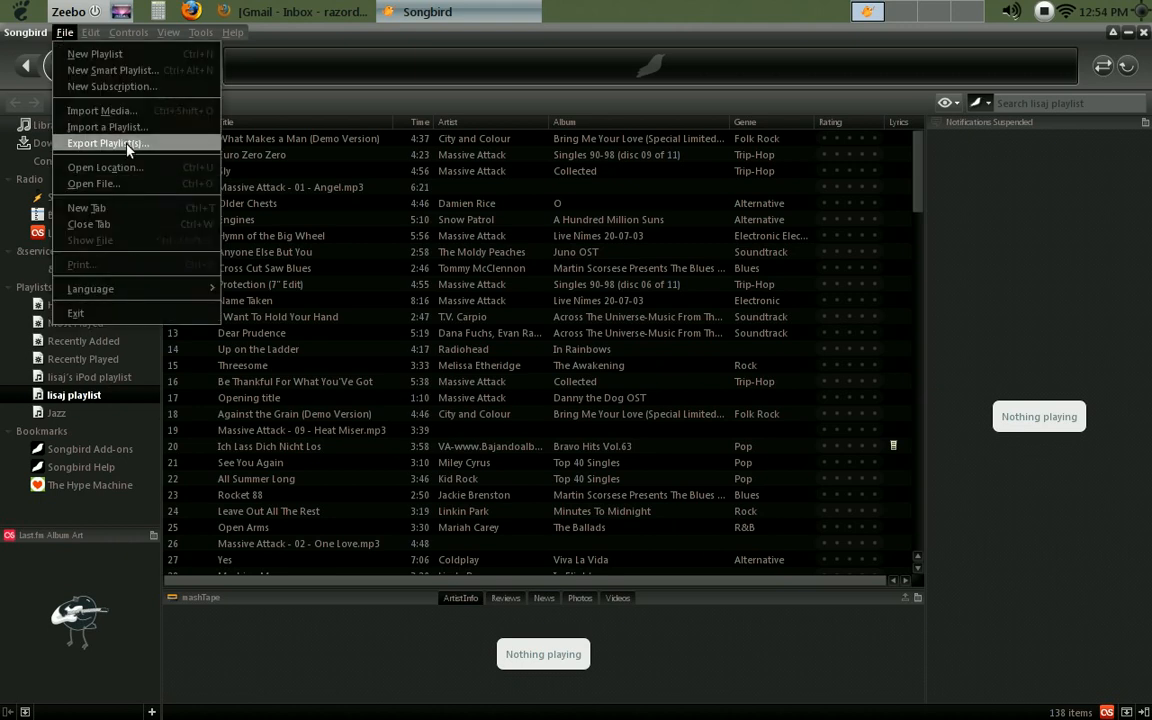
pyautogui.click(106, 144)
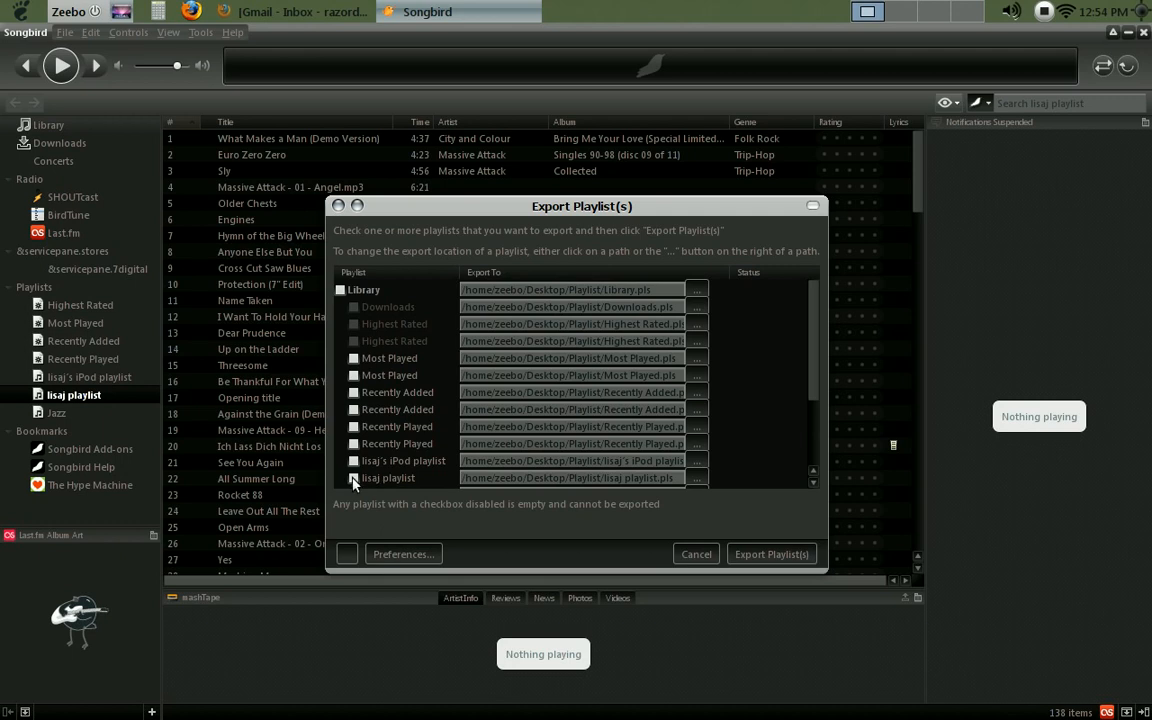
pyautogui.click(352, 476)
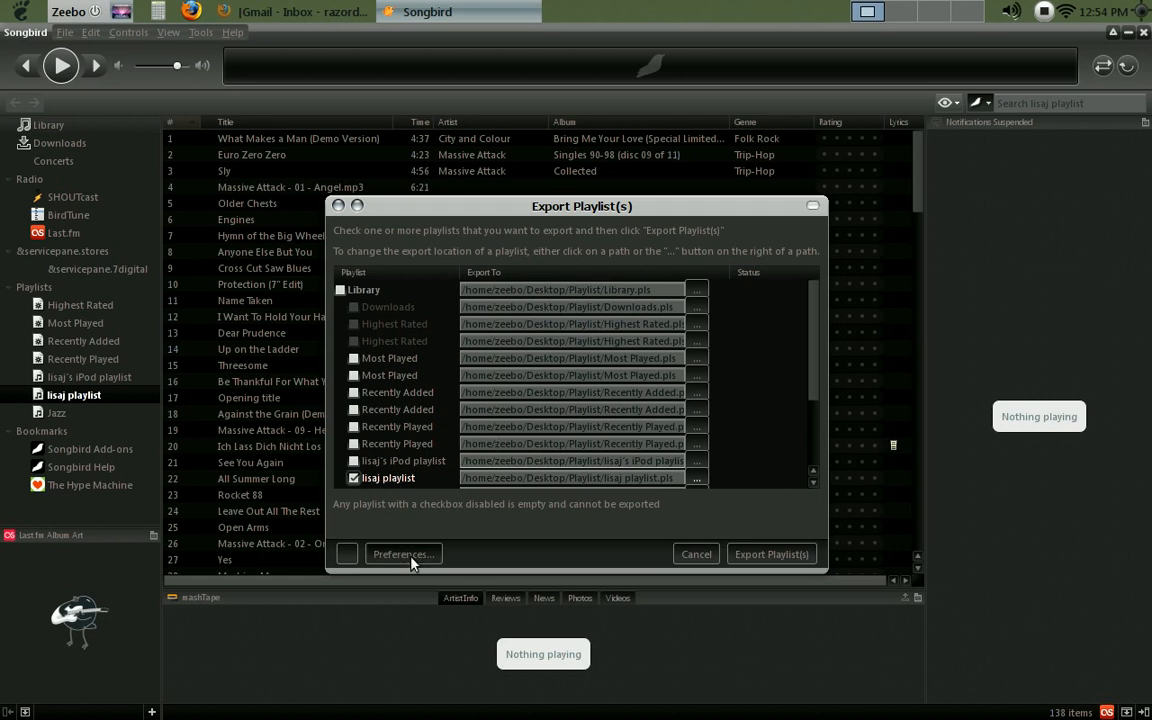
# Step: In the export preferences, set the default playlist format to PLS
pyautogui.click(404, 554)
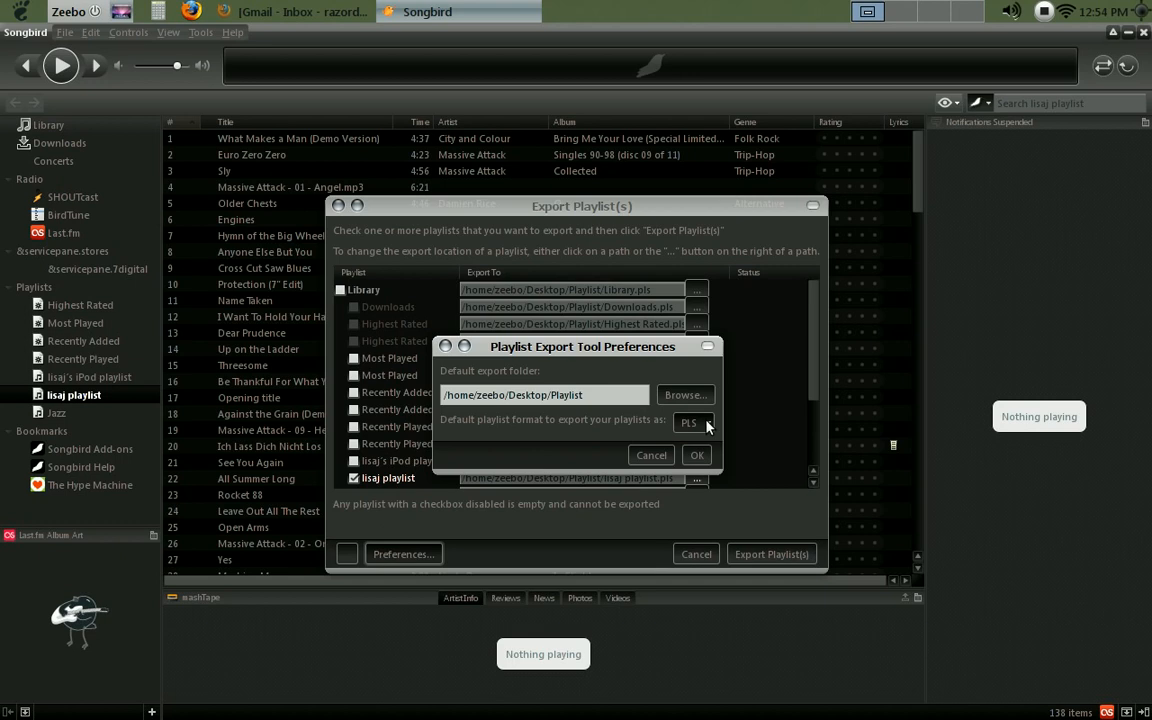
pyautogui.click(692, 422)
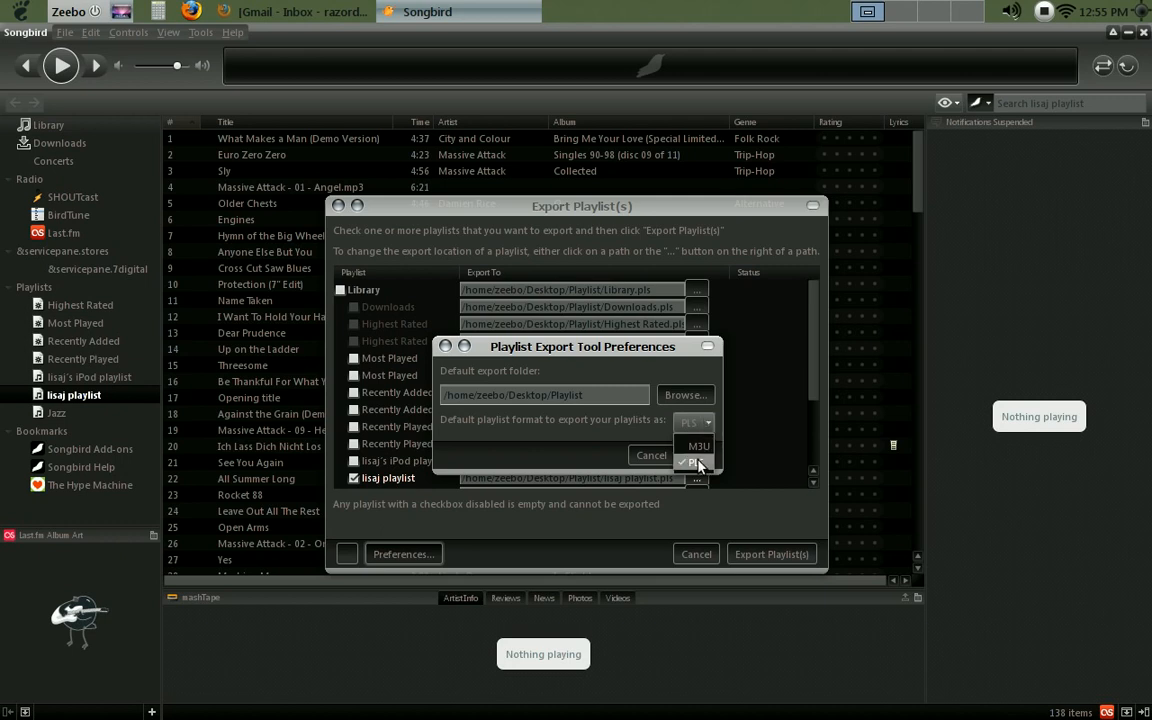
pyautogui.click(652, 456)
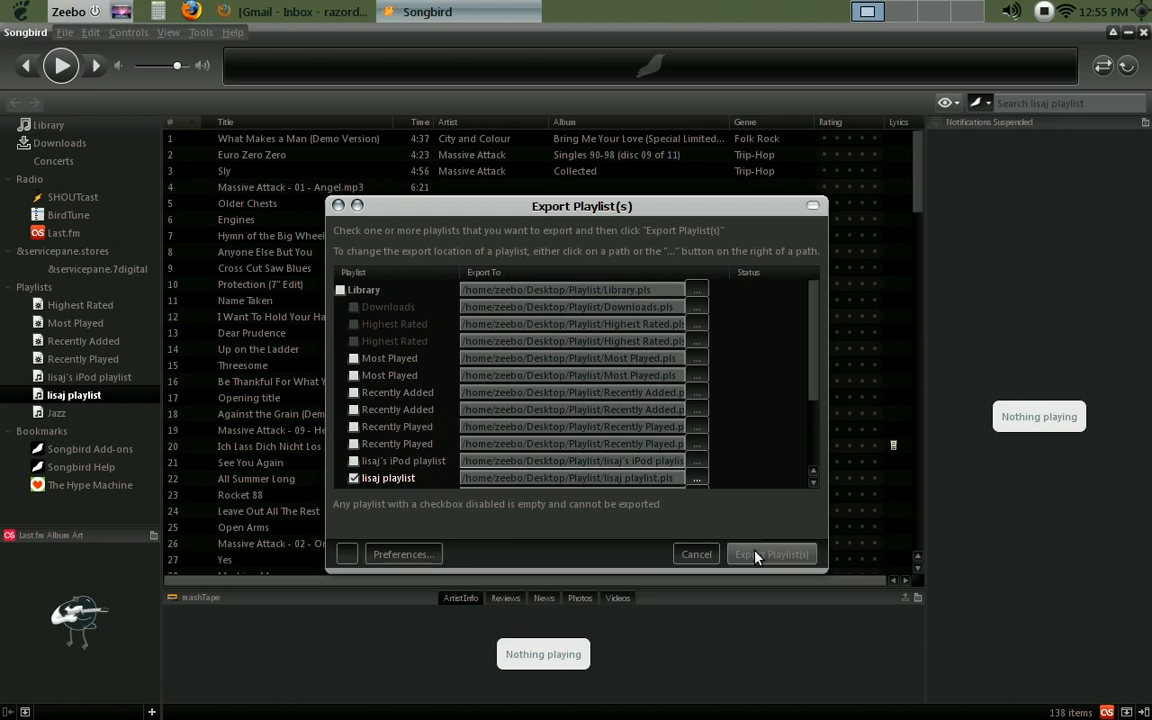
# Step: Export the checked isaj playlist and close the export window once Done
pyautogui.click(772, 554)
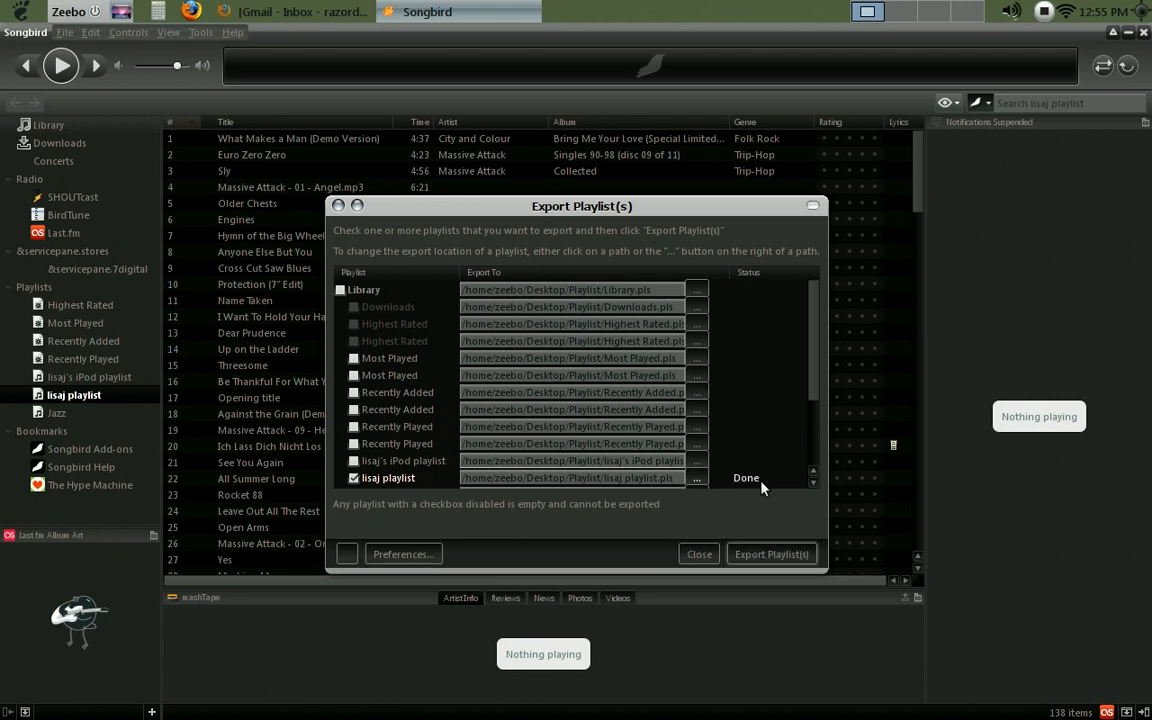
pyautogui.moveTo(796, 468)
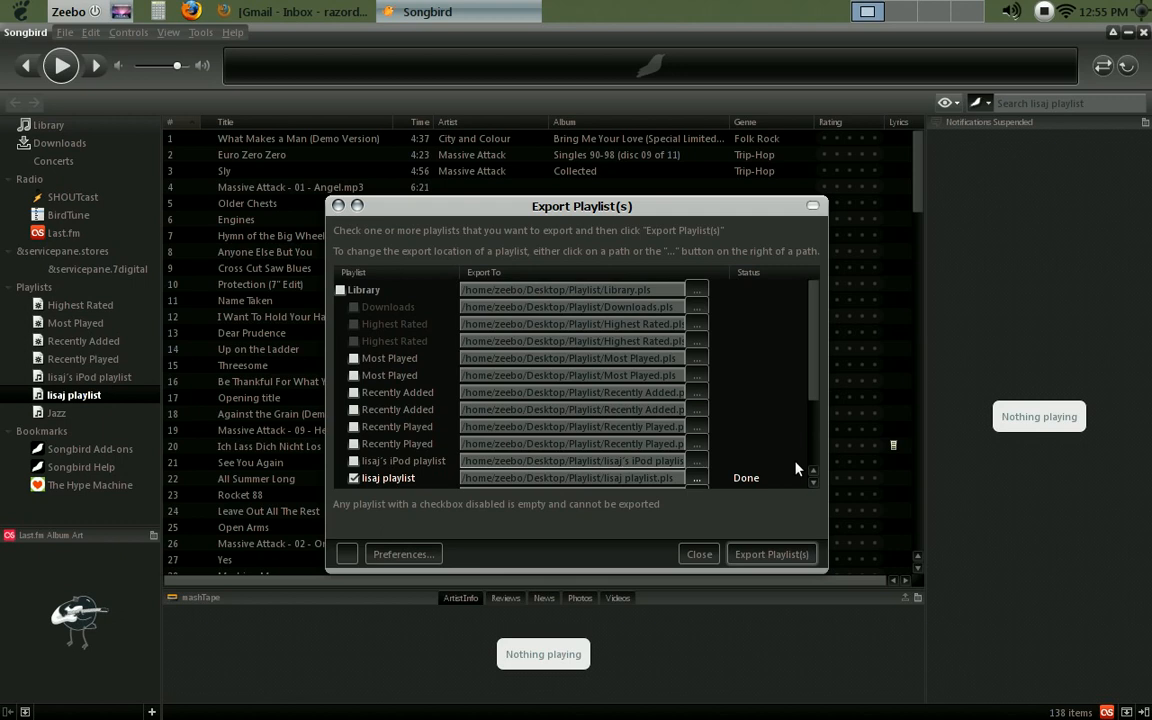
pyautogui.moveTo(448, 224)
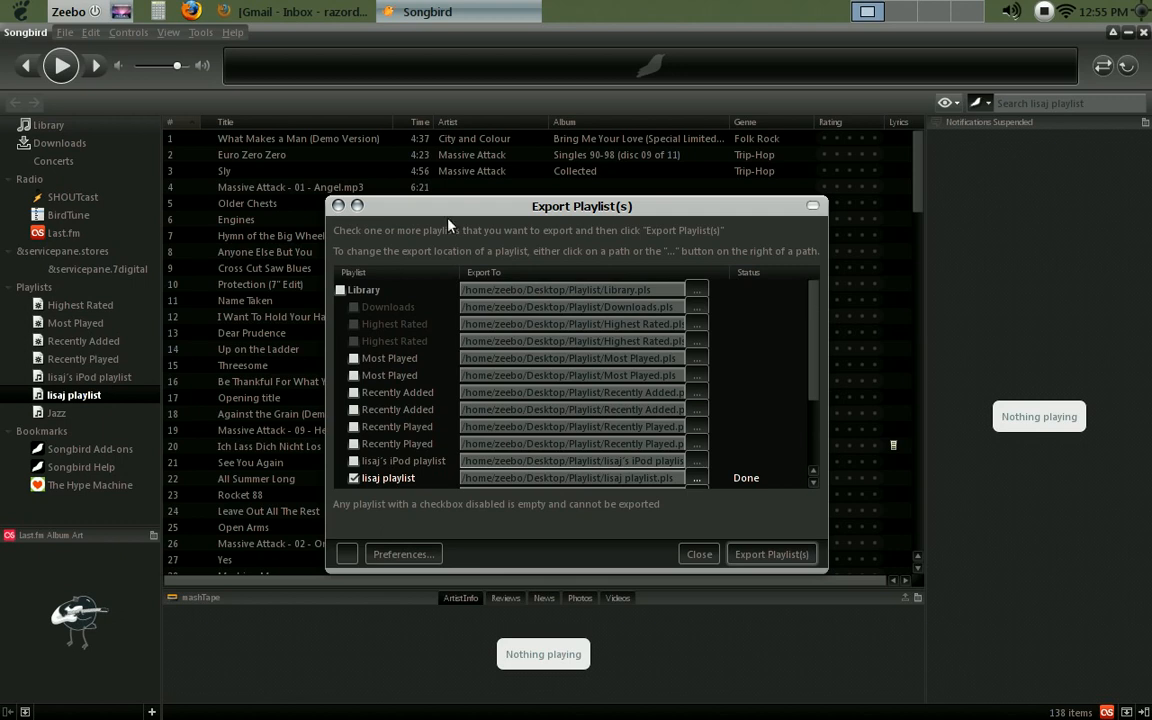
pyautogui.click(698, 554)
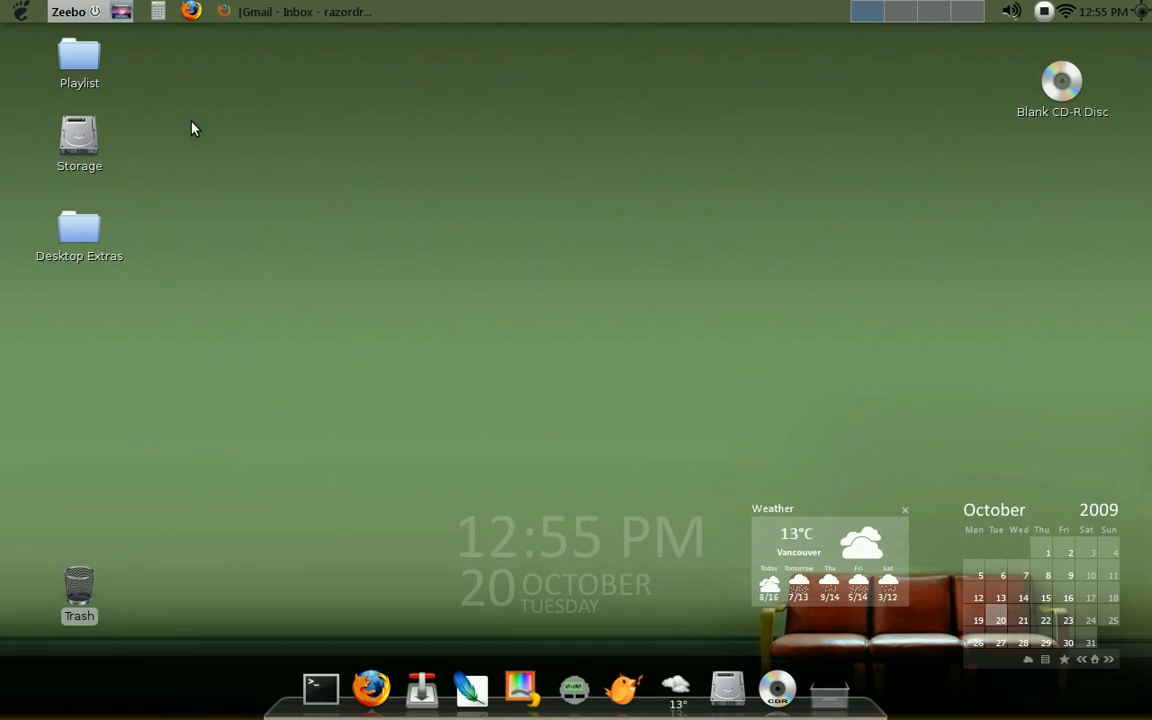
pyautogui.moveTo(16, 8)
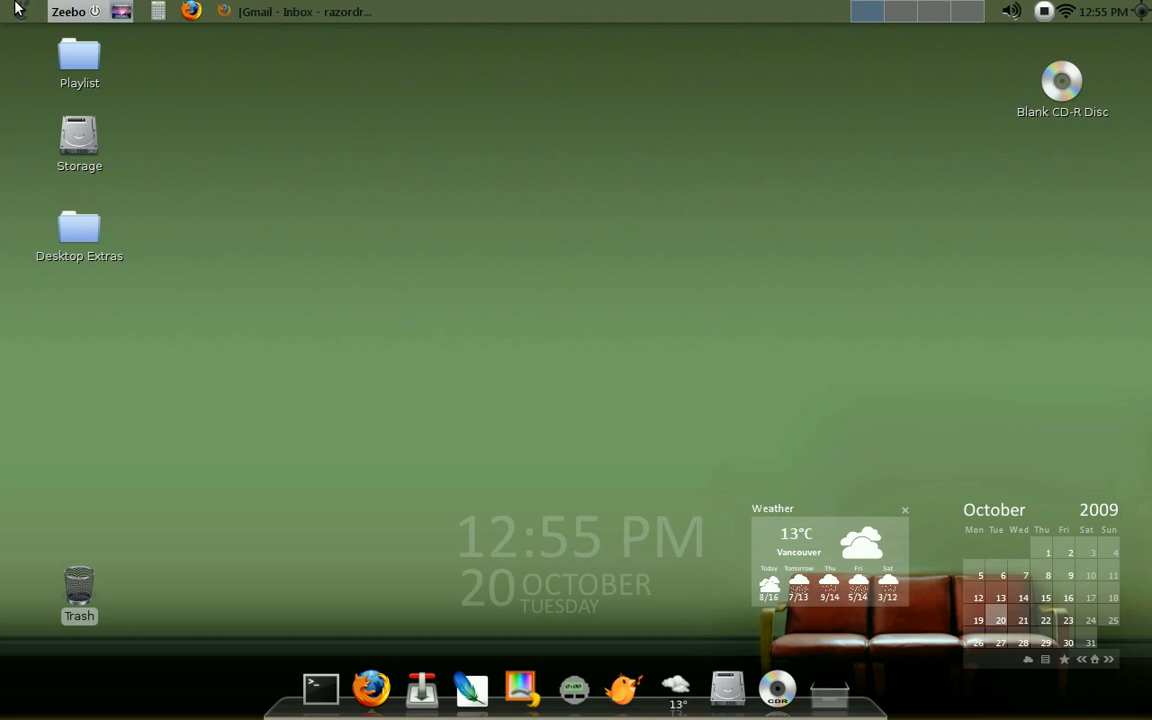
# Step: Launch Banshee Media Player from the Applications > Sound & Video menu
pyautogui.click(64, 12)
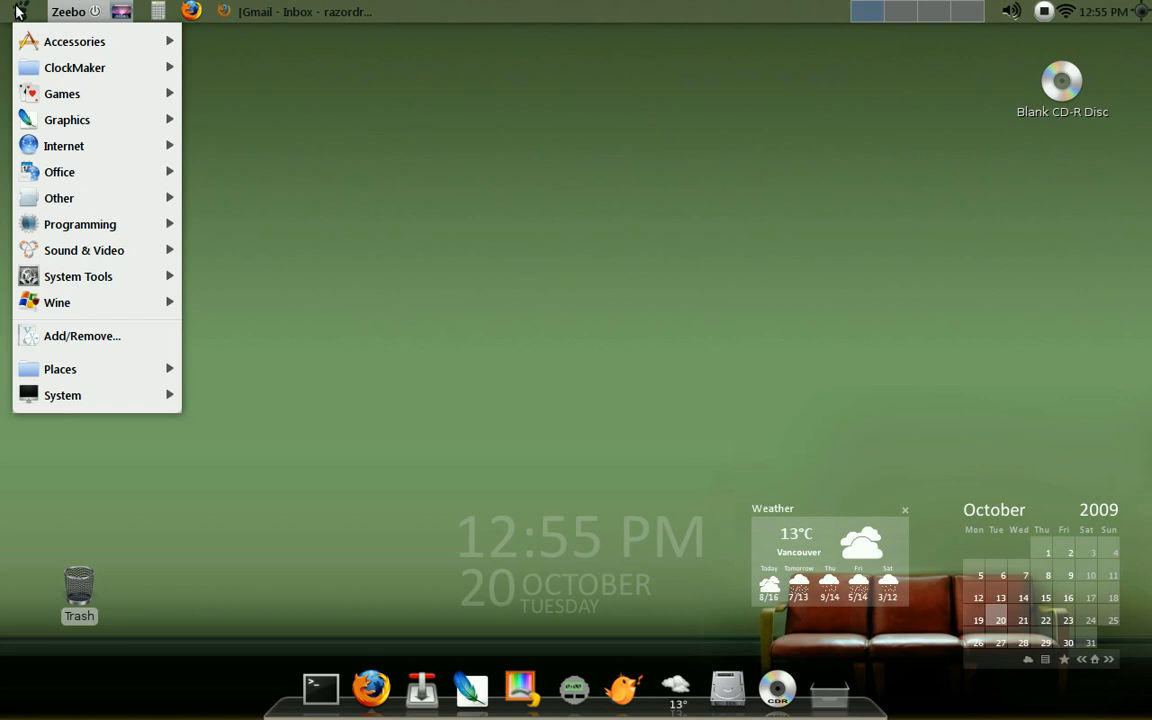
pyautogui.moveTo(96, 336)
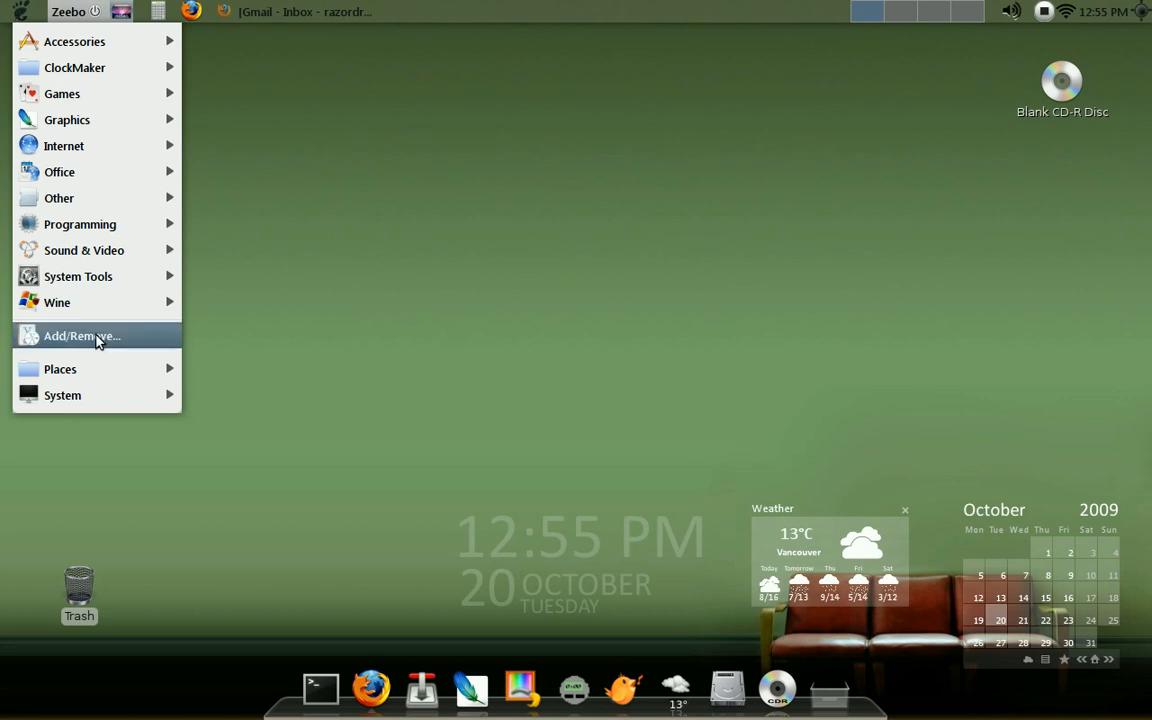
pyautogui.moveTo(96, 340)
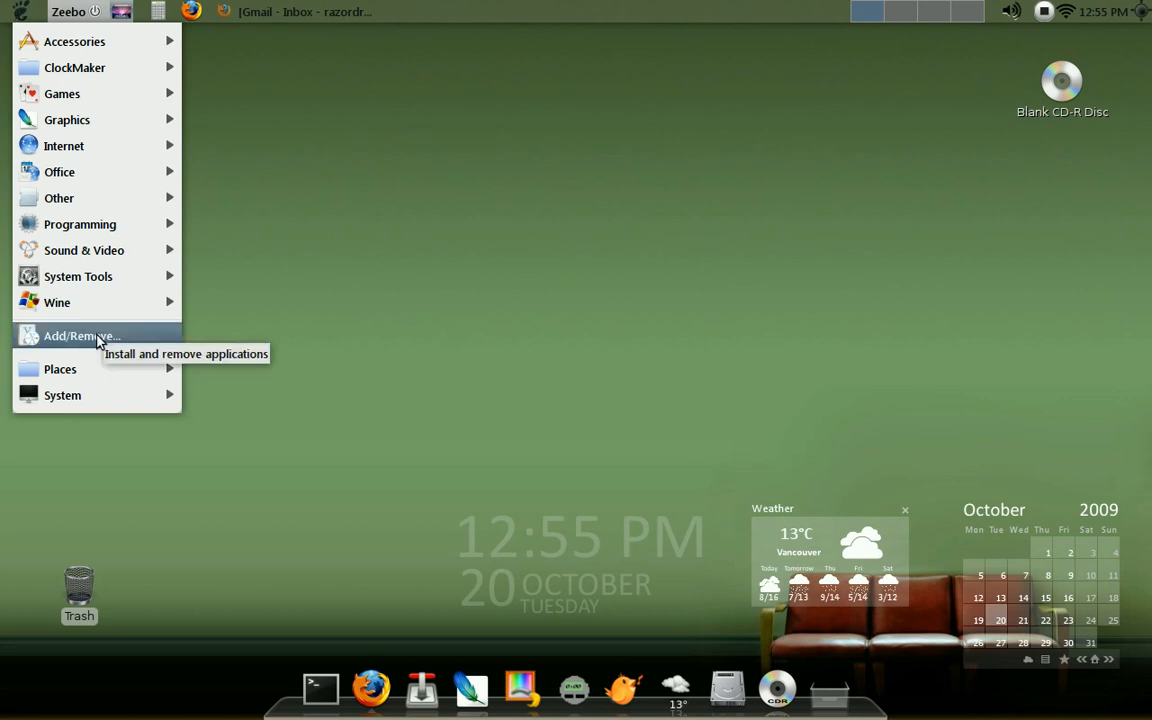
pyautogui.moveTo(84, 250)
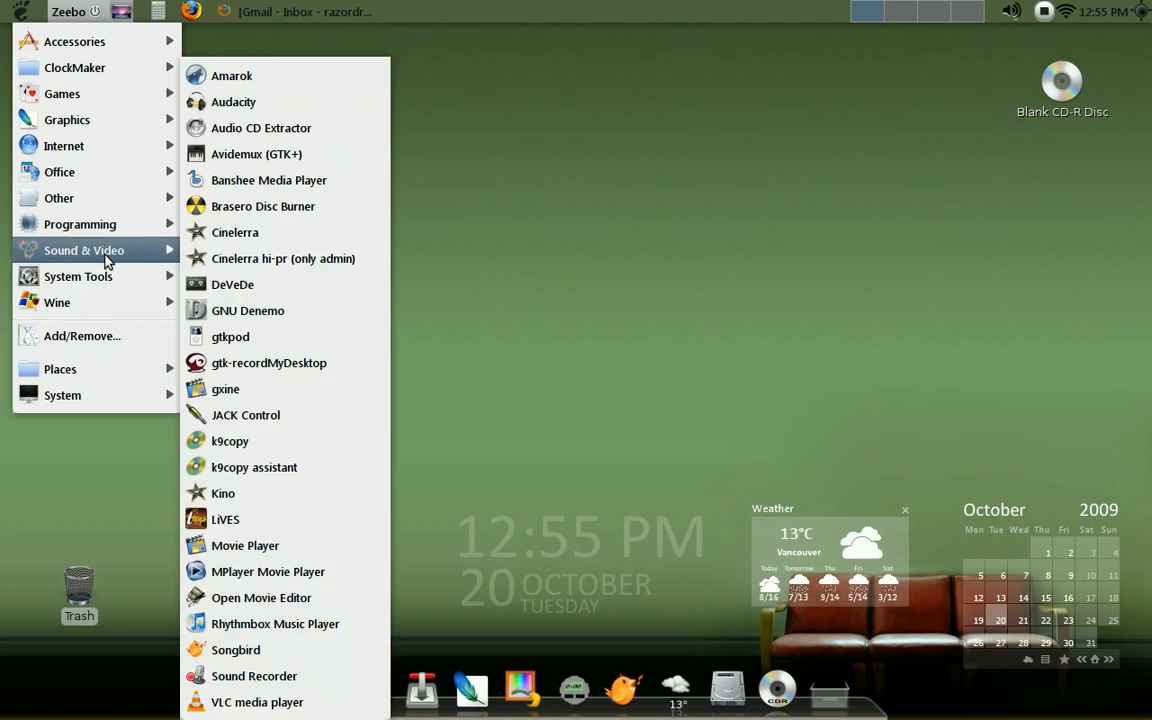
pyautogui.click(268, 180)
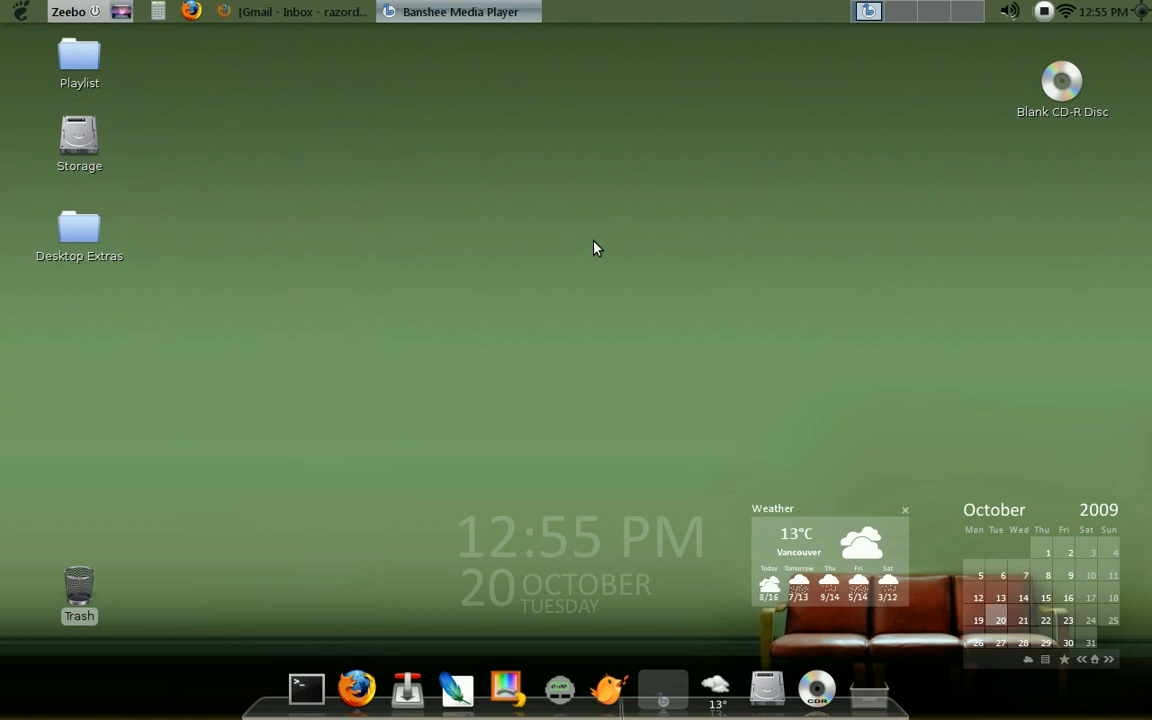
pyautogui.click(460, 12)
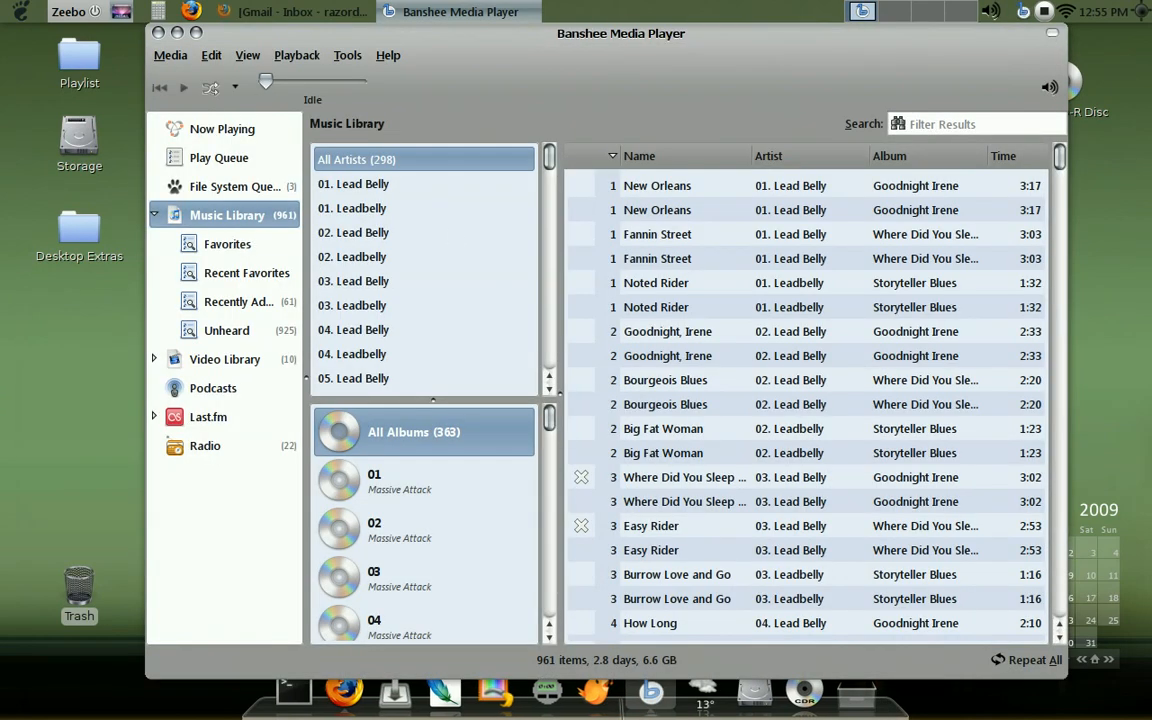
# Step: Import the iPod playlist .pls file from Desktop/Playlist via Media > Import Playlist
pyautogui.click(170, 56)
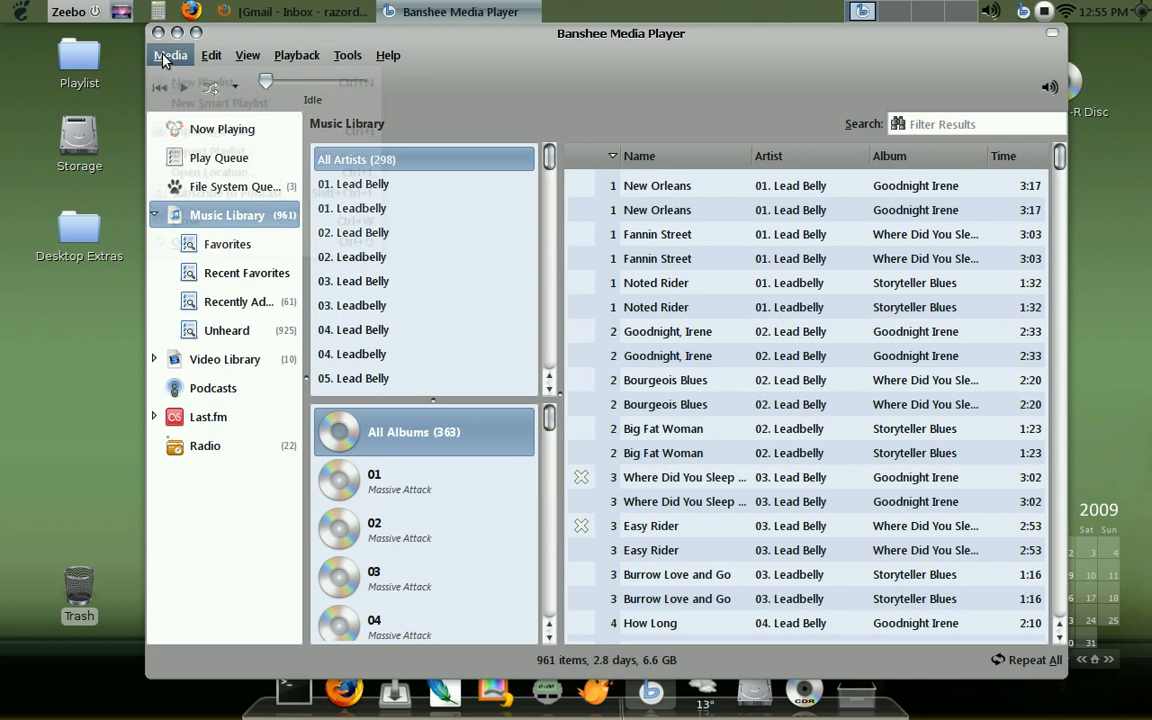
pyautogui.click(170, 56)
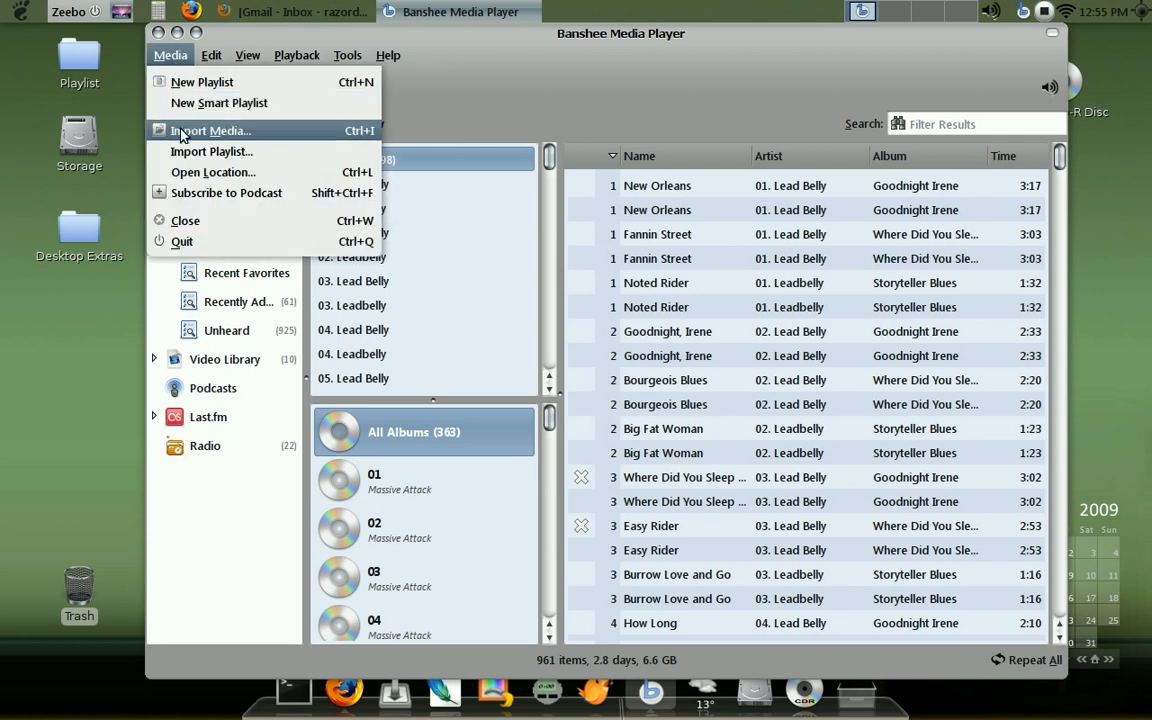
pyautogui.click(212, 152)
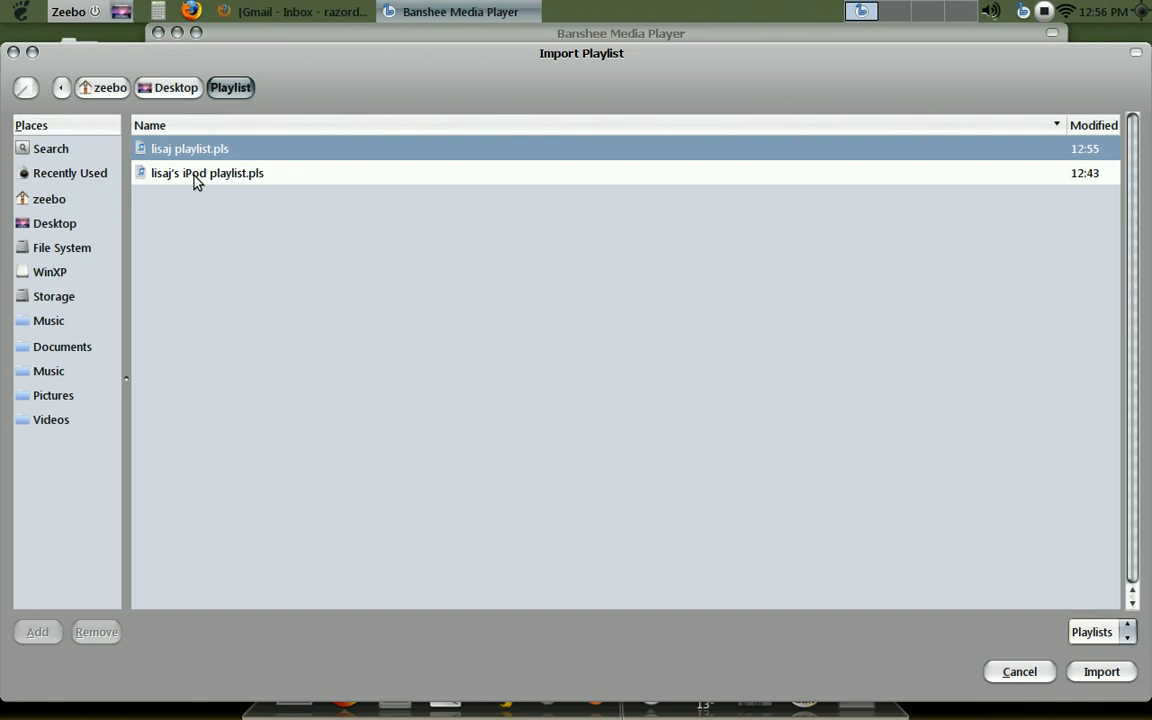
pyautogui.click(208, 172)
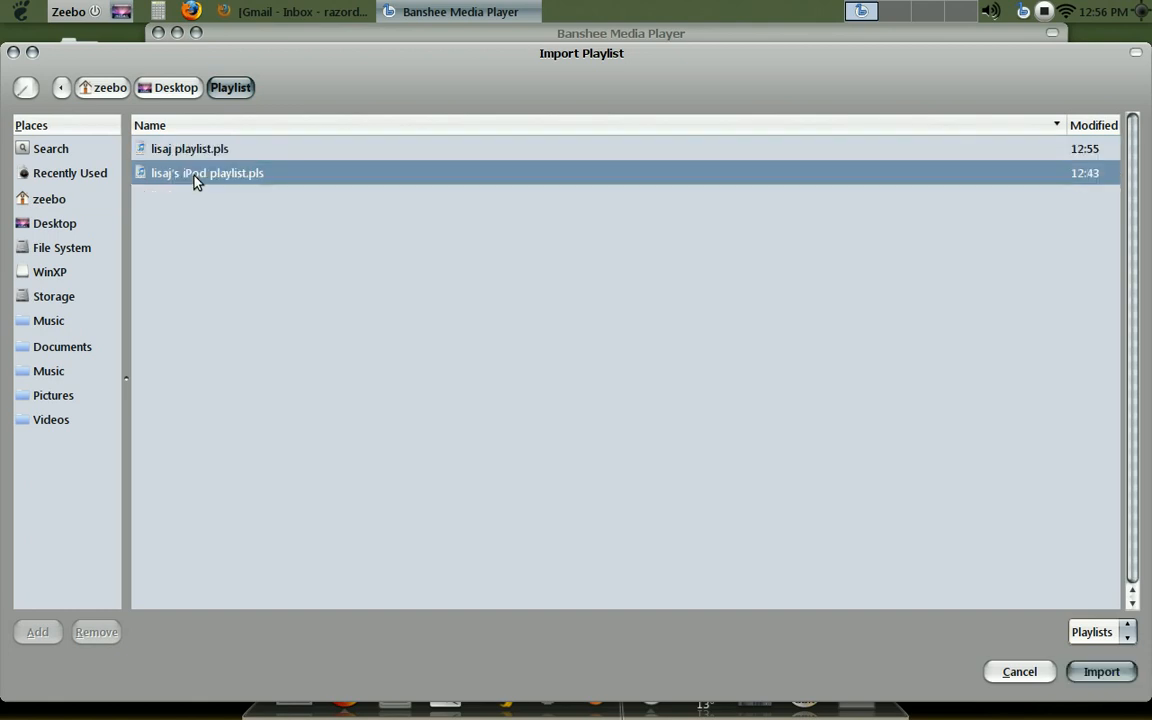
pyautogui.click(1100, 672)
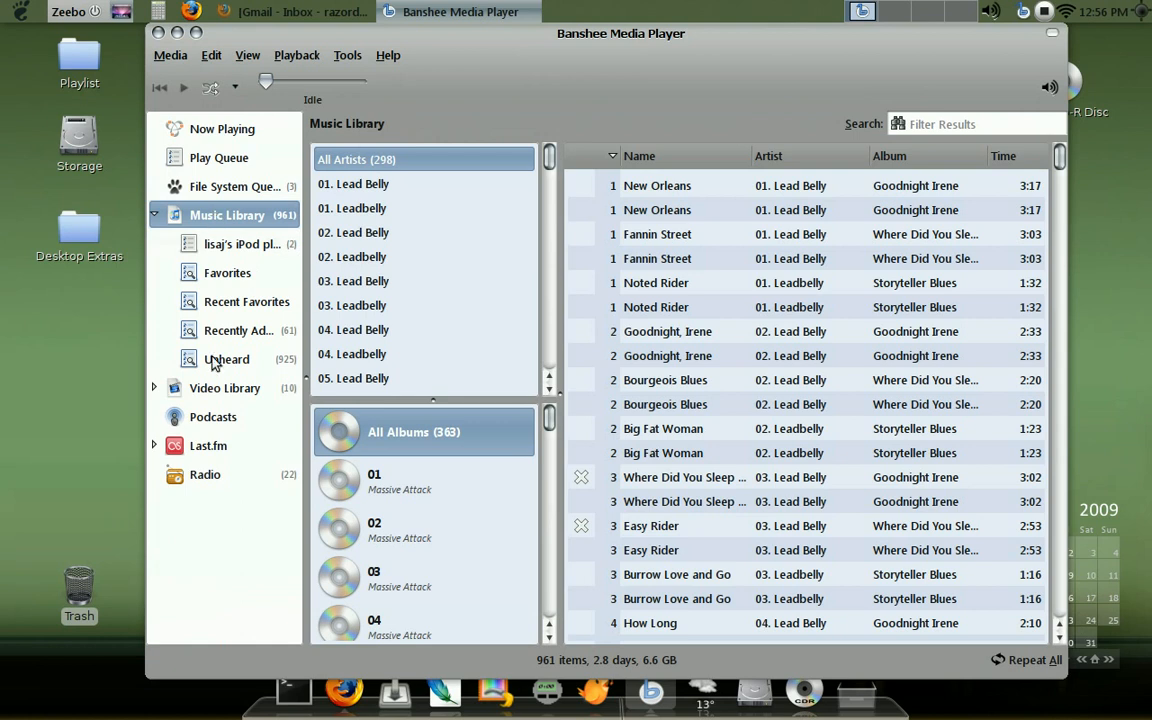
# Step: Select both O Pato (The Duck) tracks in the imported playlist and send them to CD burning
pyautogui.click(240, 244)
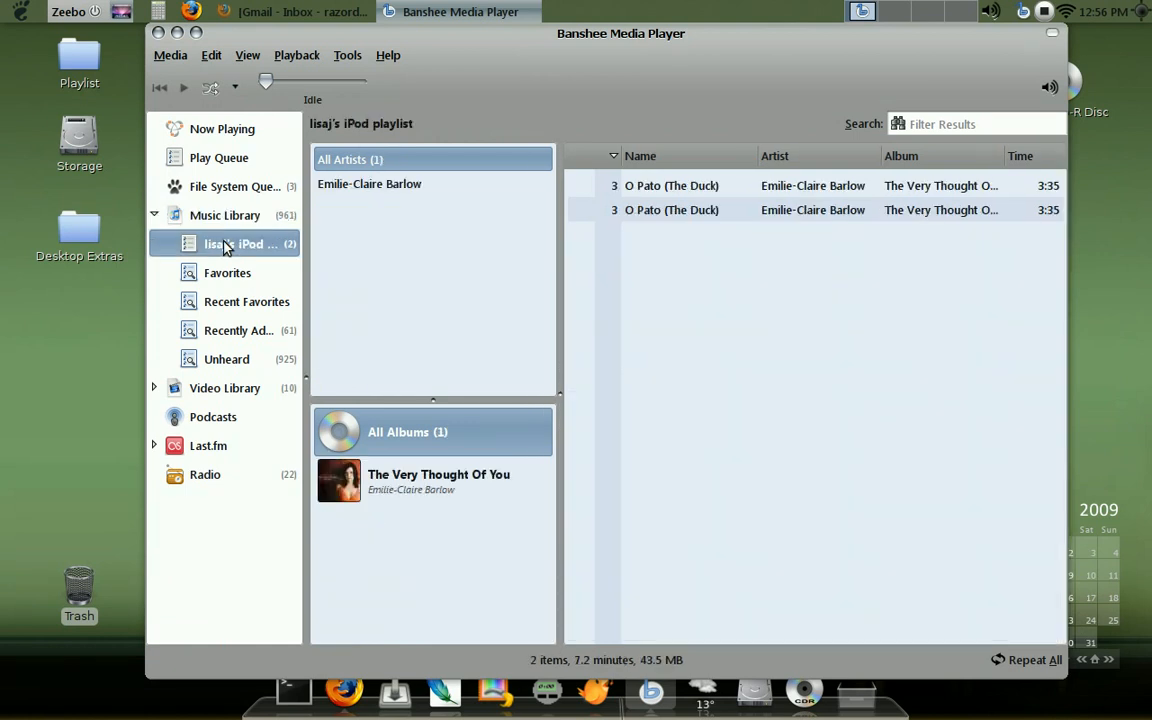
pyautogui.moveTo(684, 188)
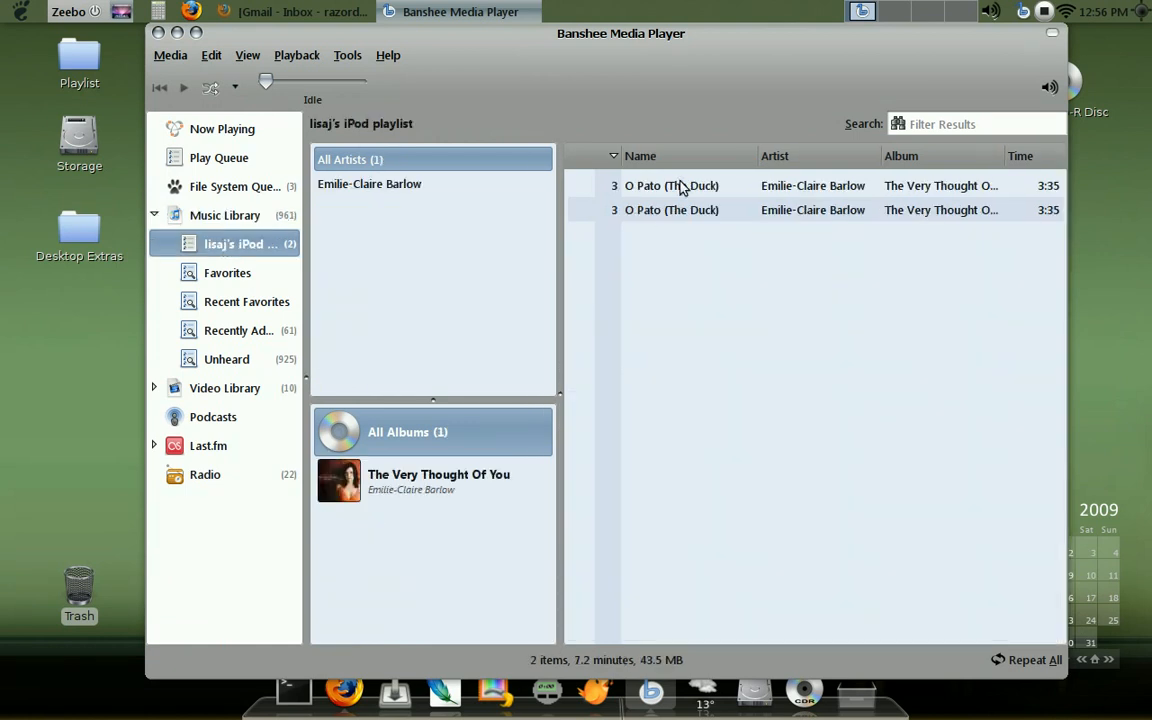
pyautogui.click(672, 184)
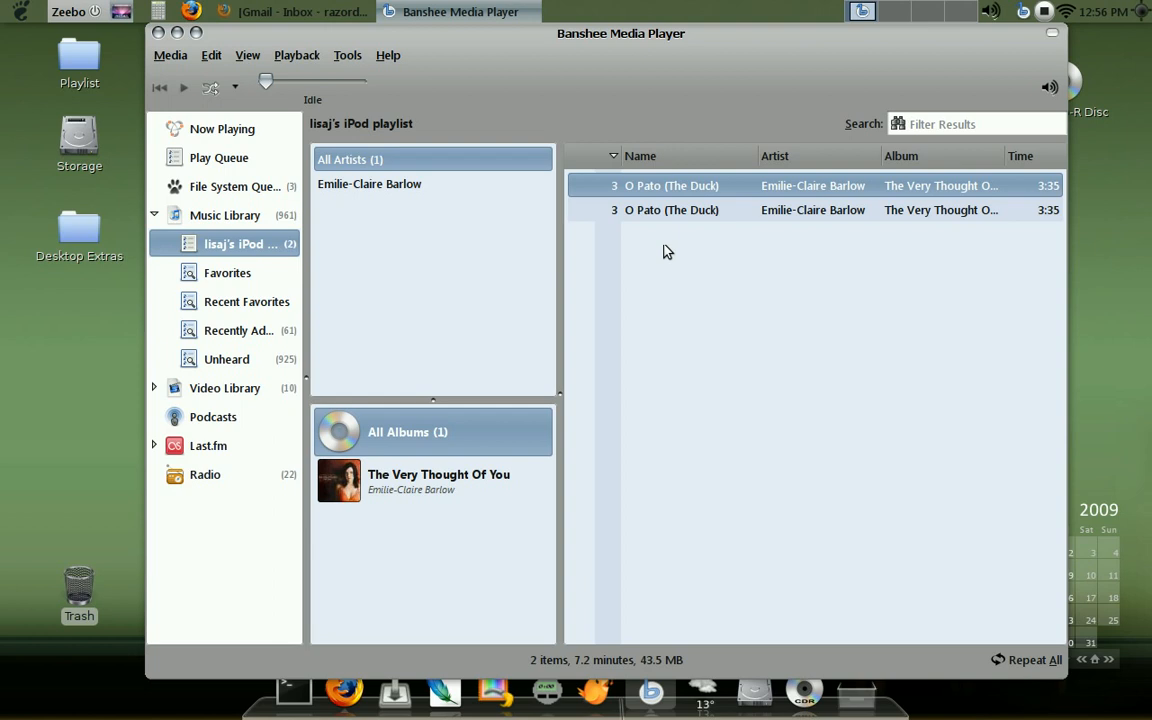
pyautogui.moveTo(684, 244)
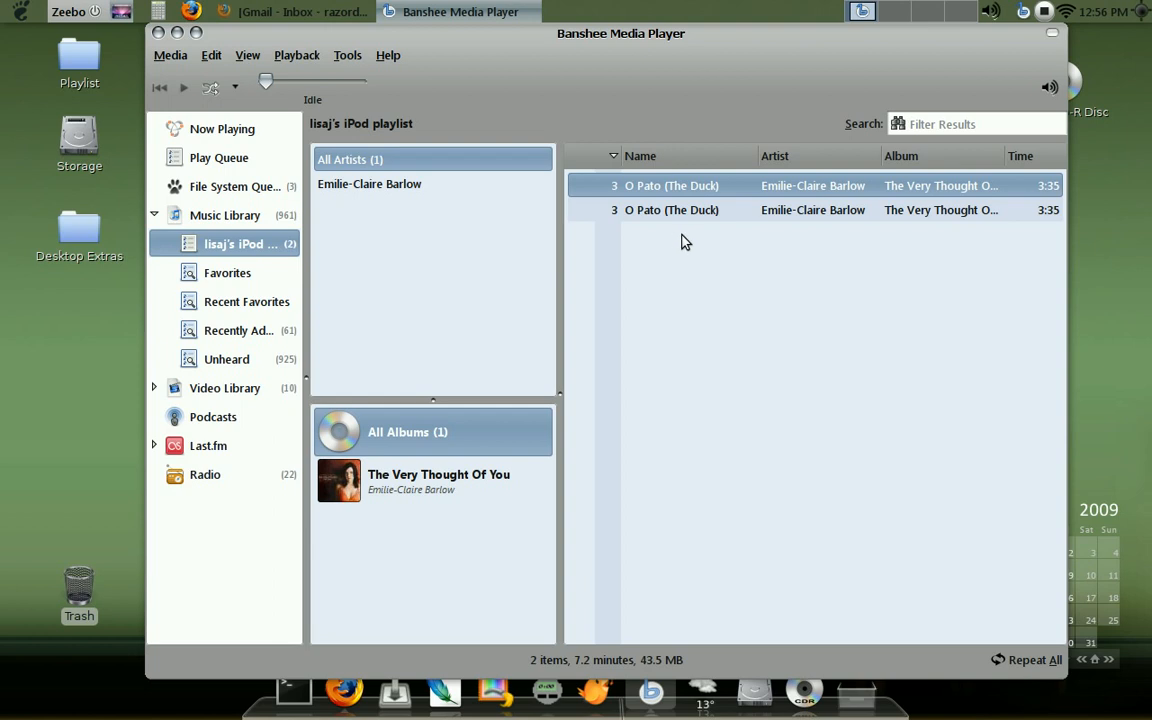
pyautogui.moveTo(668, 434)
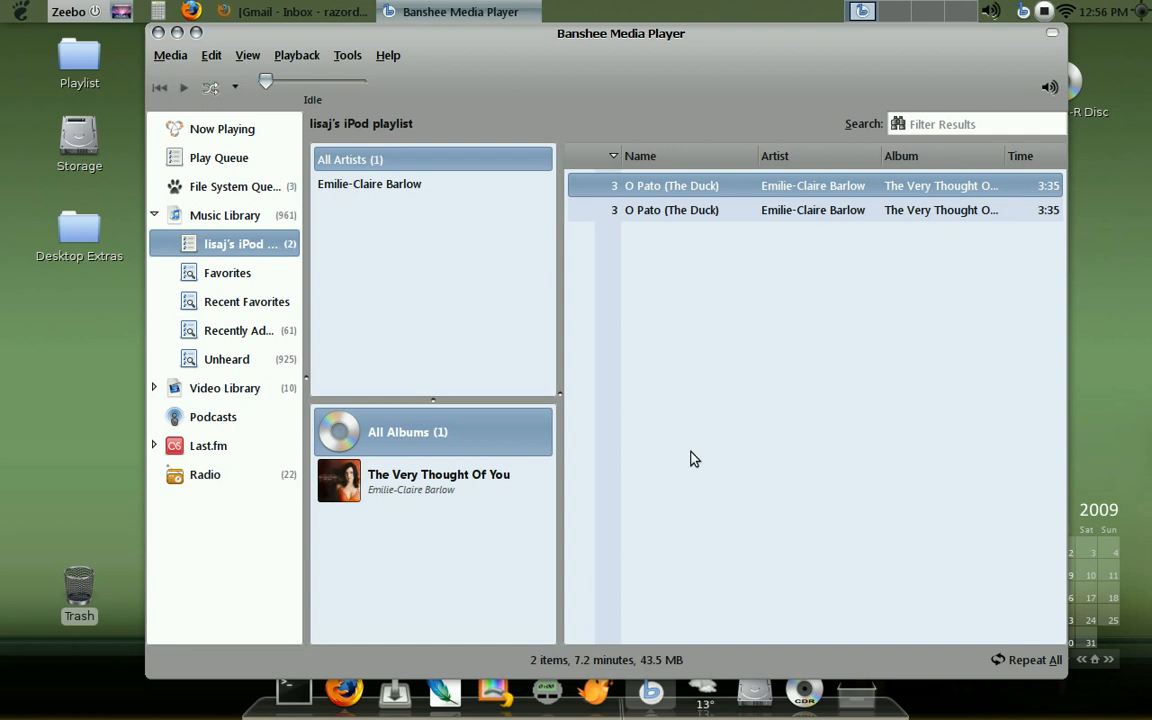
pyautogui.moveTo(640, 176)
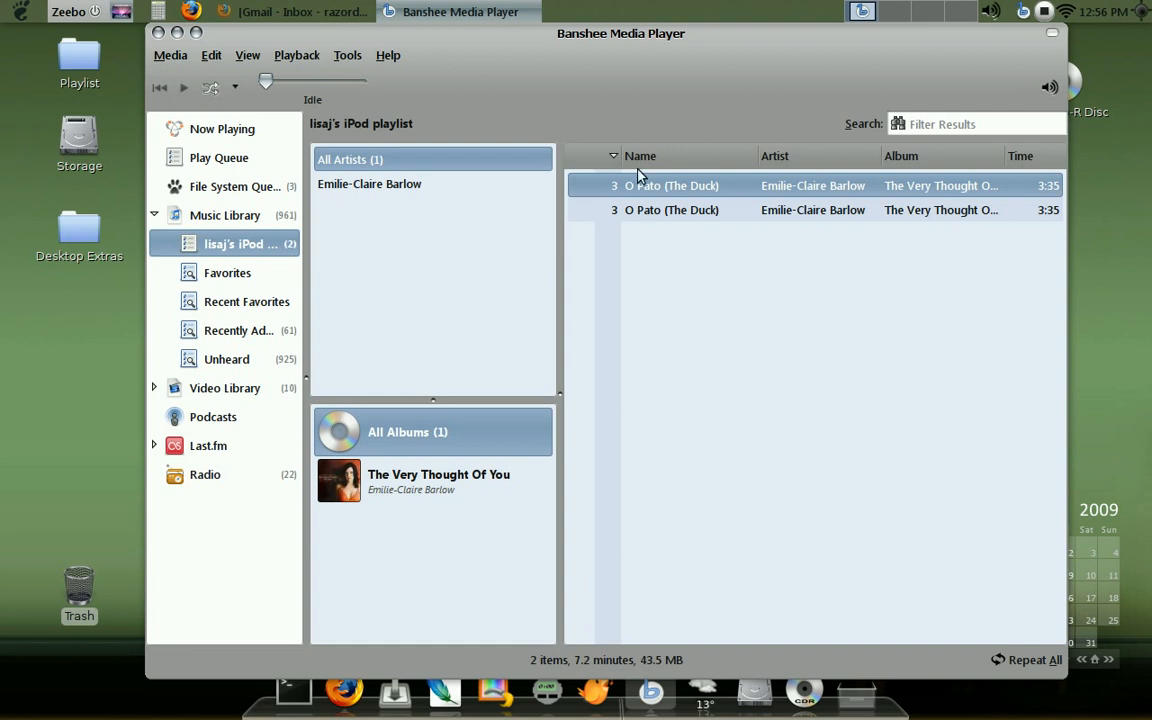
pyautogui.moveTo(258, 78)
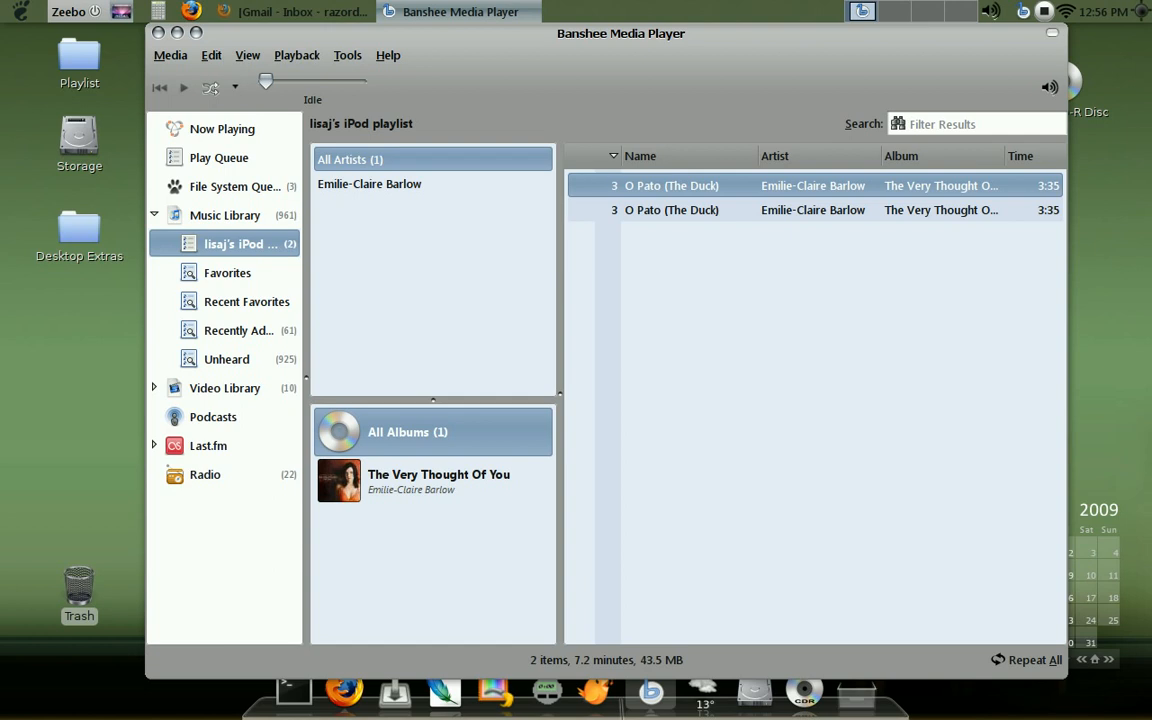
pyautogui.click(212, 56)
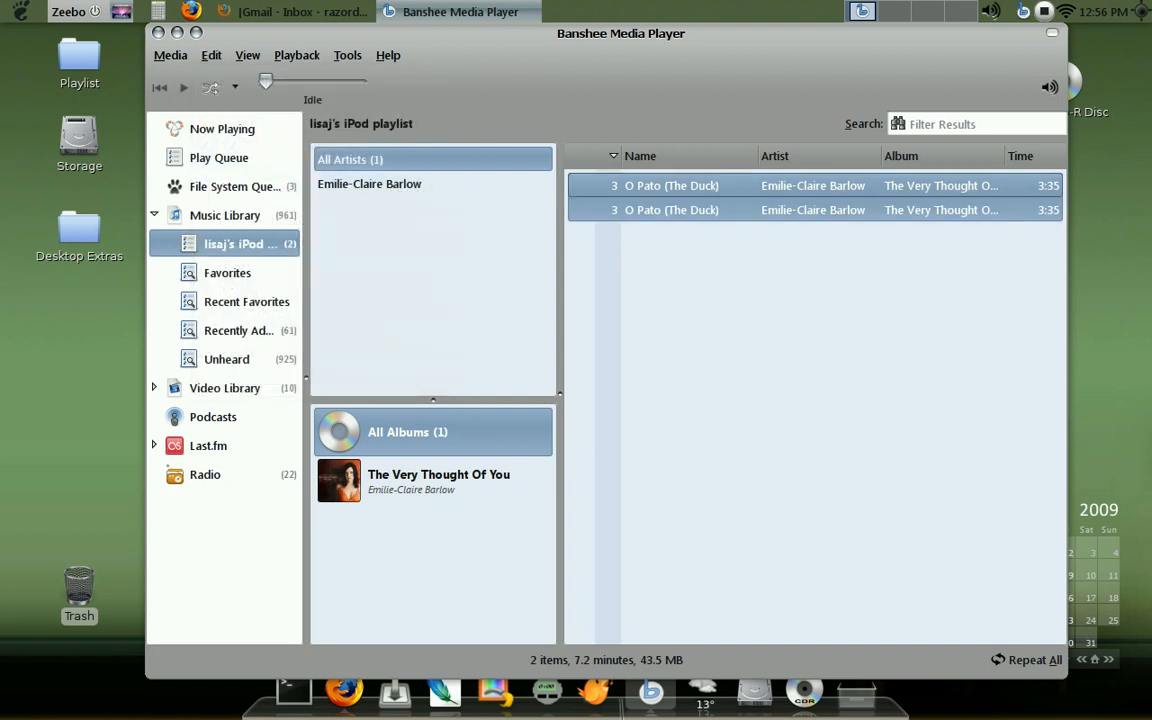
pyautogui.moveTo(694, 280)
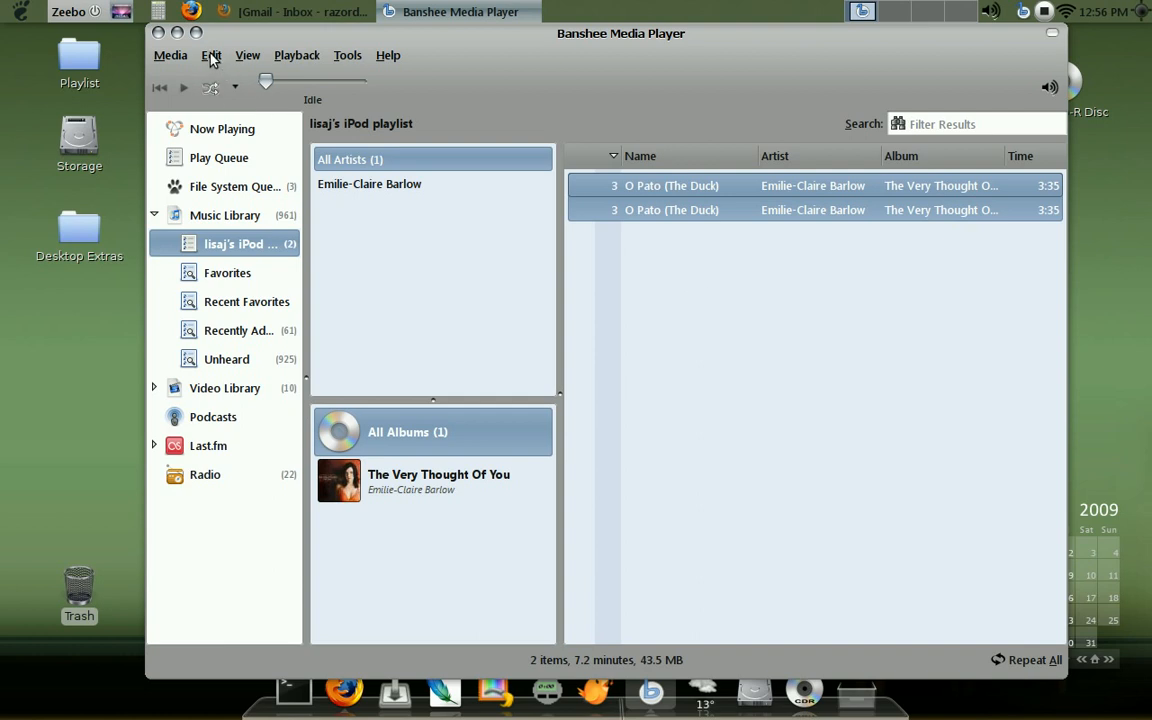
pyautogui.click(212, 56)
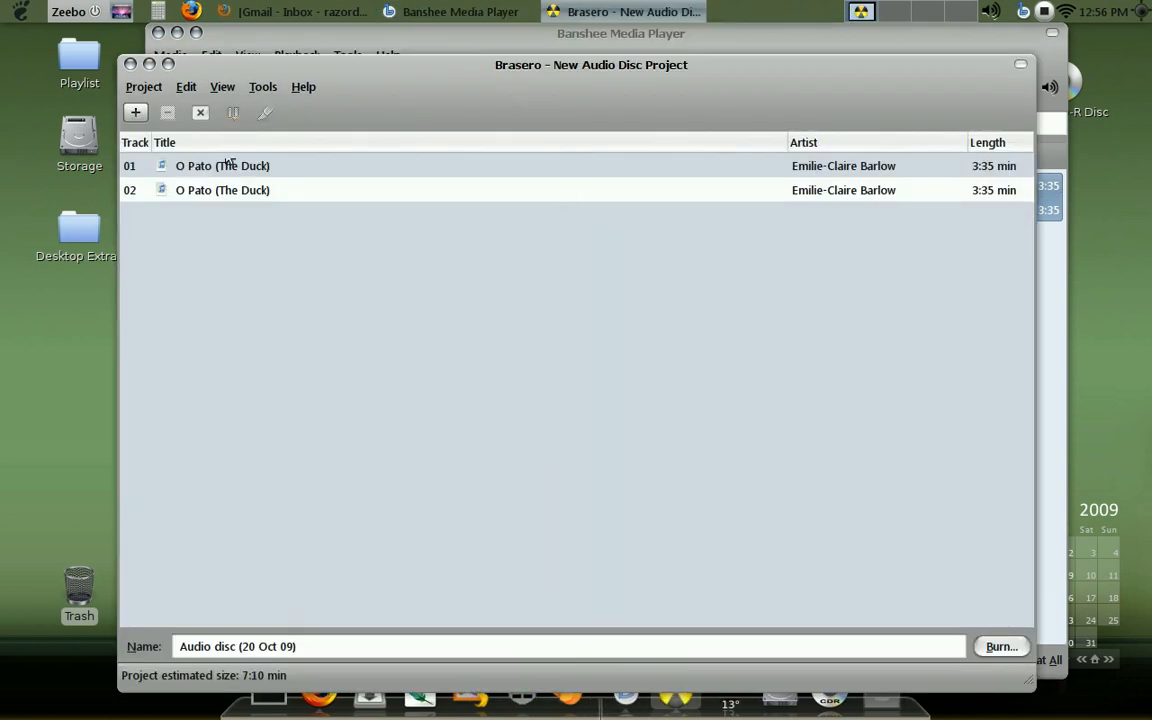
pyautogui.moveTo(728, 392)
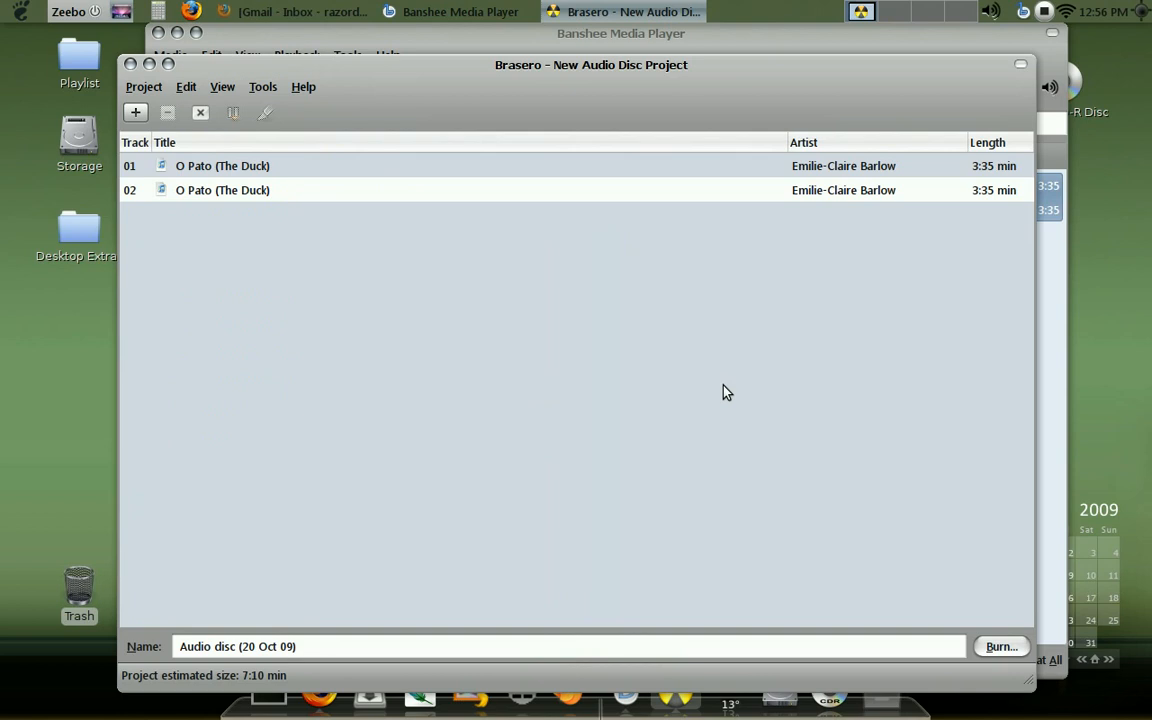
pyautogui.moveTo(974, 652)
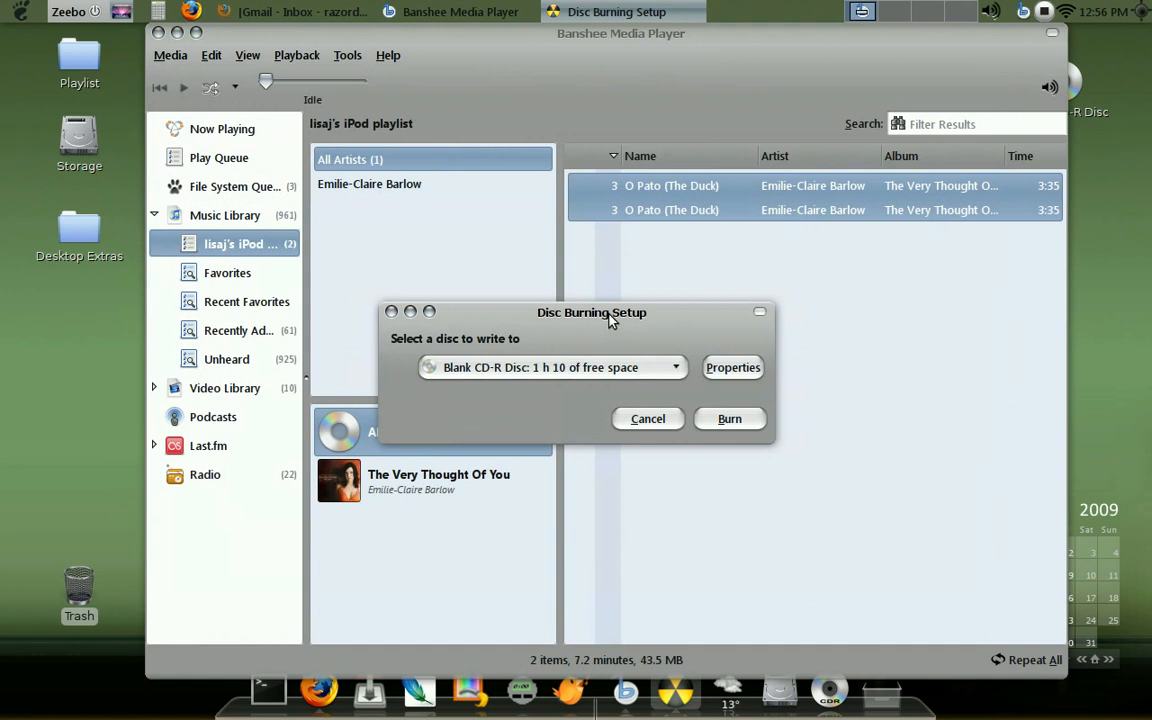
pyautogui.moveTo(564, 342)
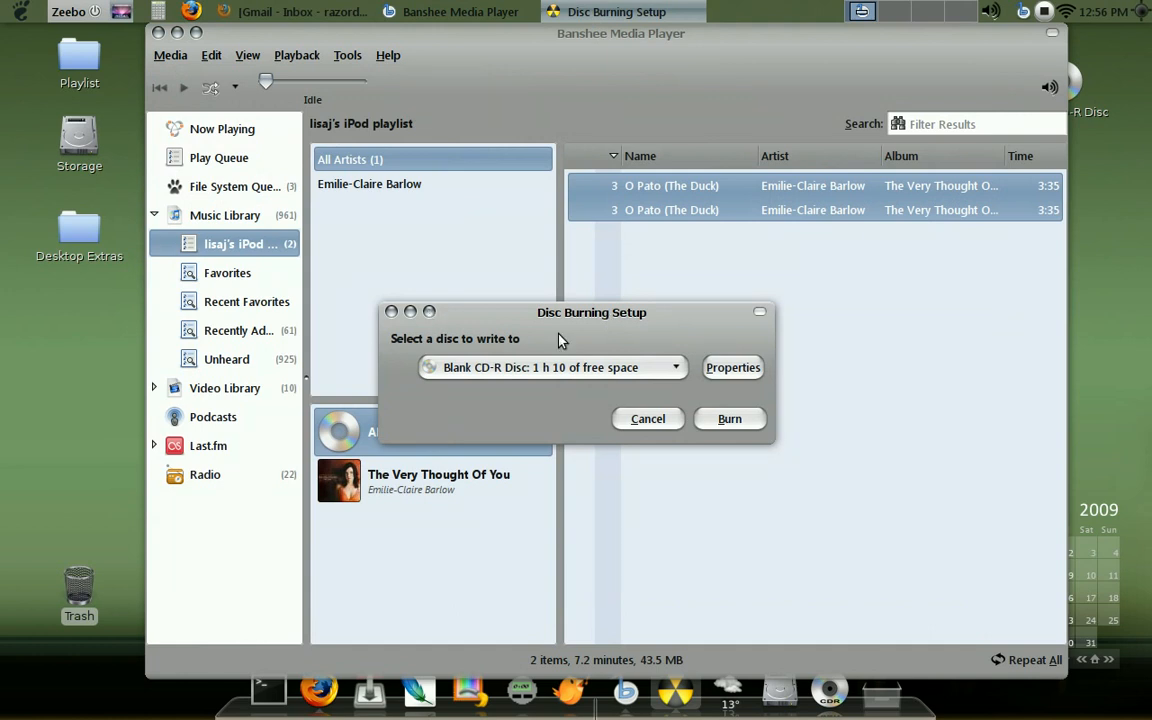